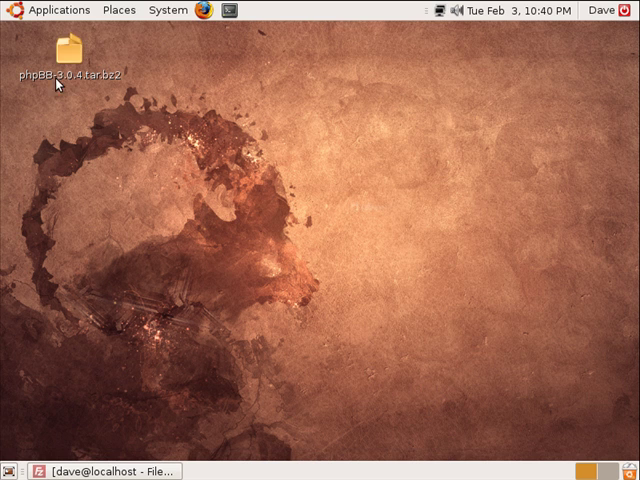
mouse_move(85, 72)
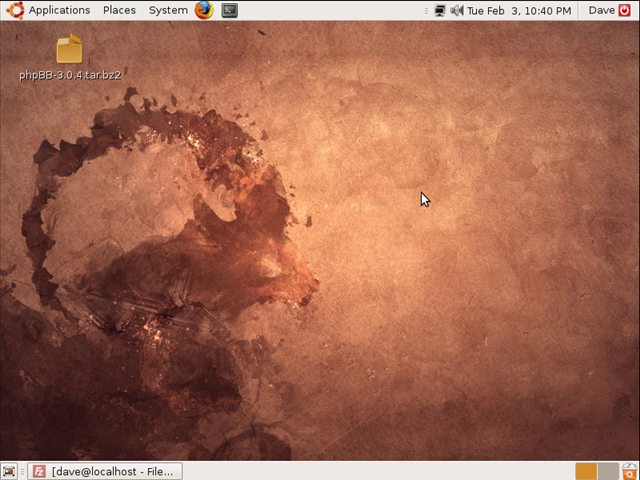
mouse_move(322, 177)
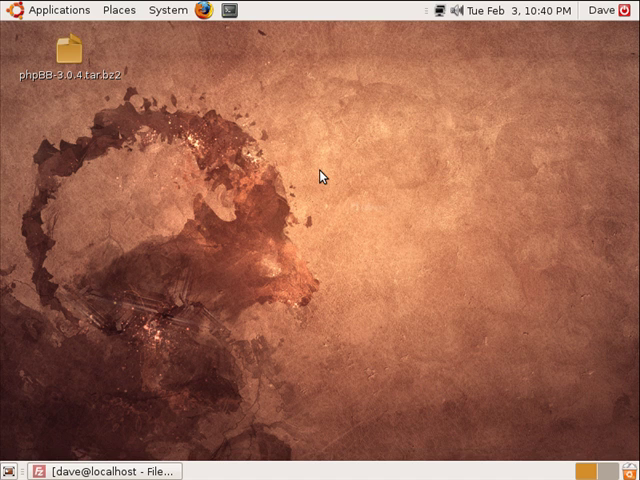
mouse_move(322, 173)
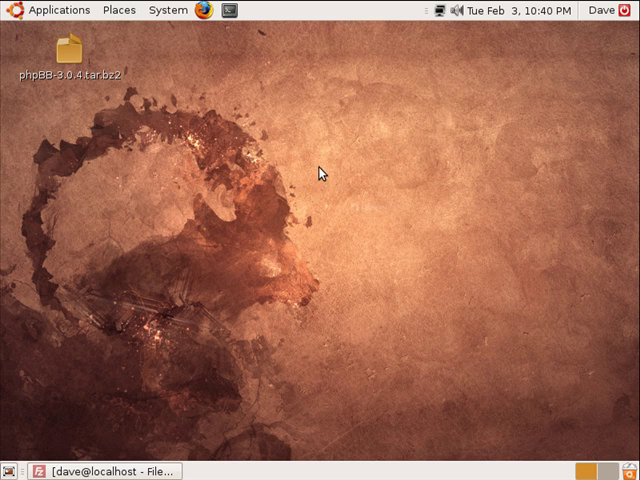
mouse_move(133, 73)
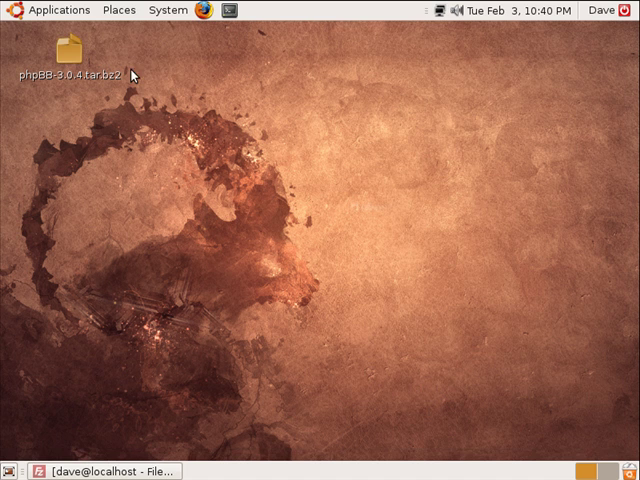
mouse_move(328, 245)
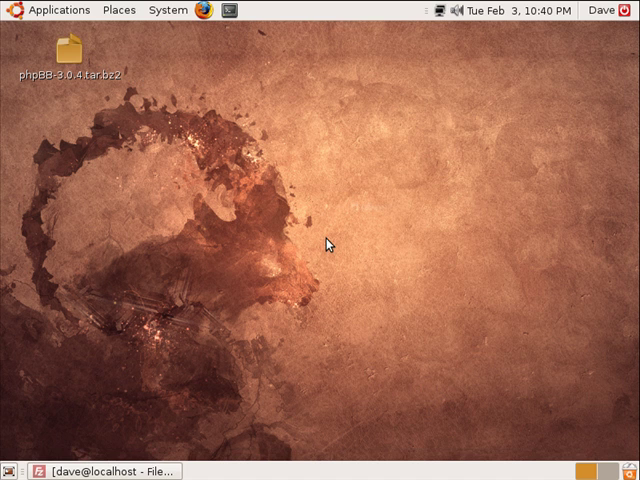
mouse_move(234, 80)
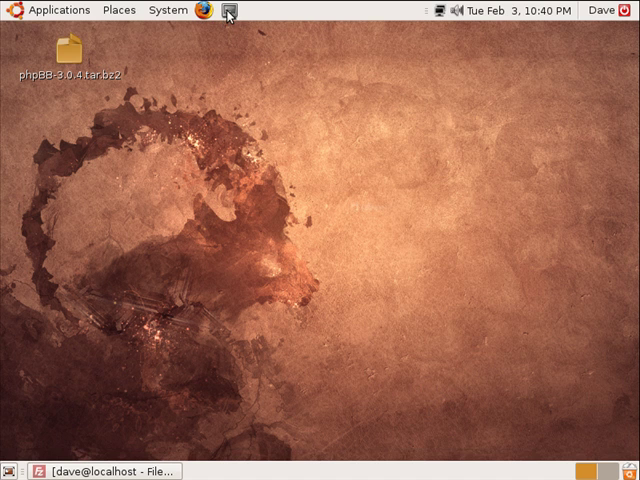
mouse_move(417, 236)
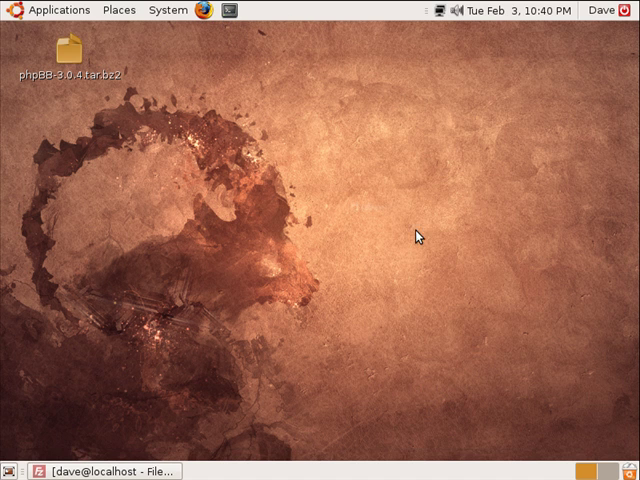
mouse_move(146, 383)
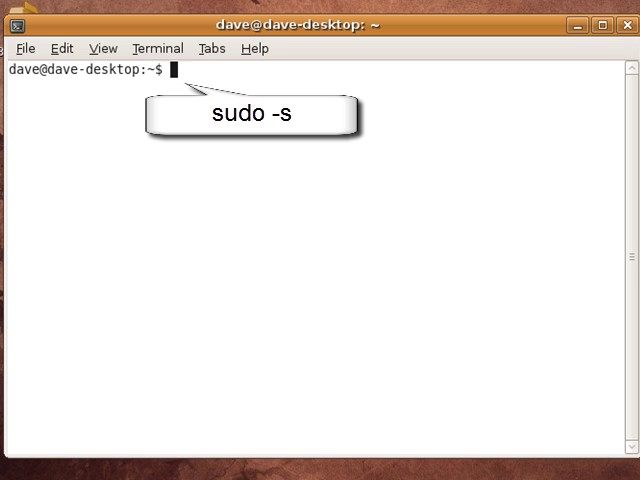
Become root in the terminal with sudo -s.
text(ch)
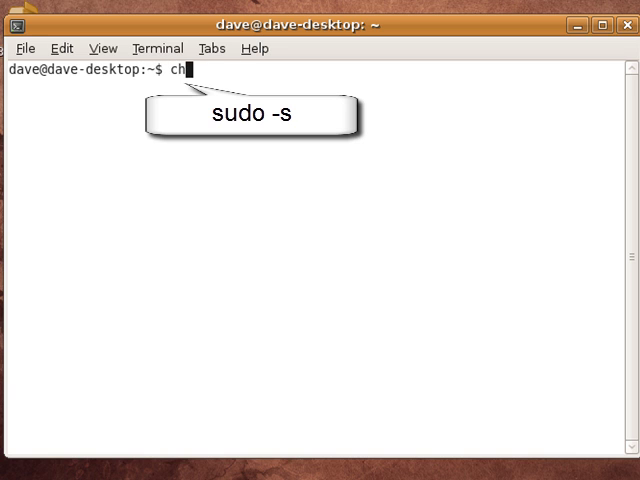
text(own)
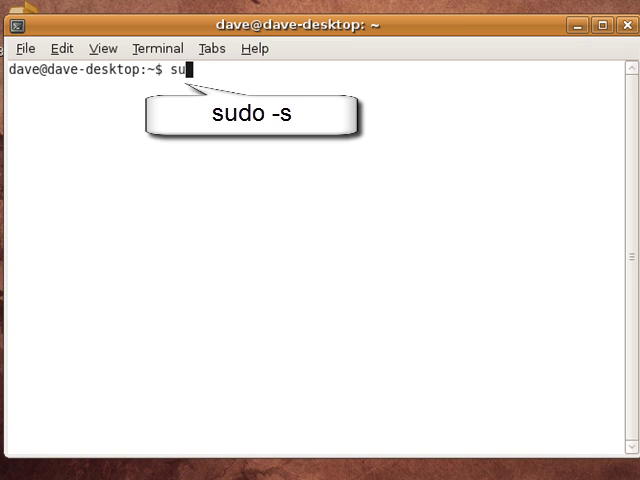
text(do)
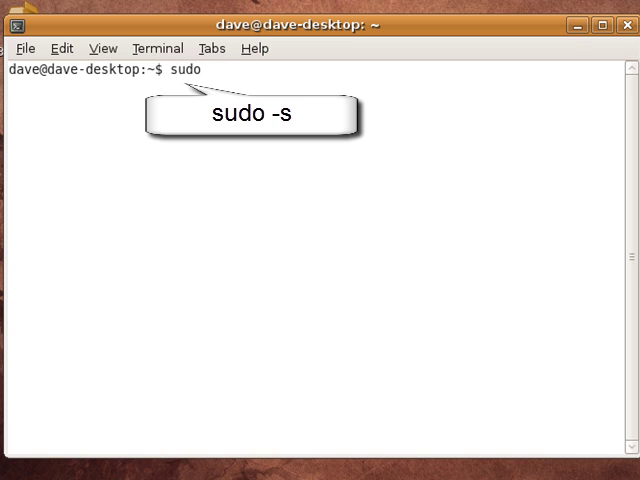
key(Return)
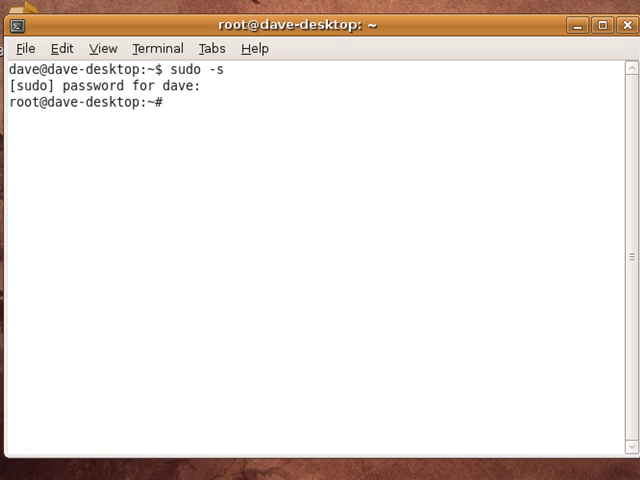
Type a chown command for /opt/lampp/htdocs at the root prompt.
text(ch)
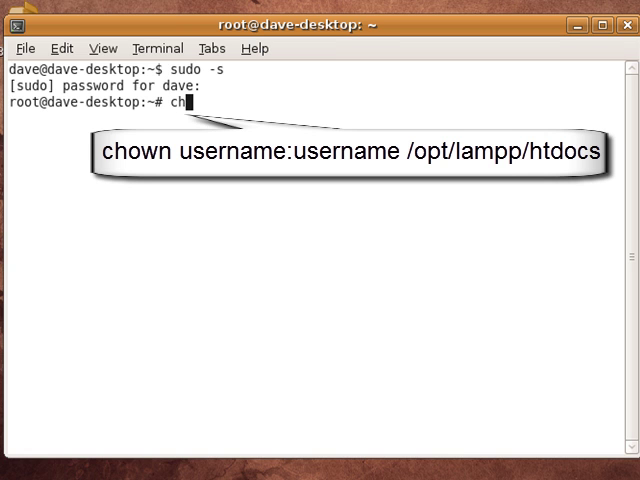
text(own)
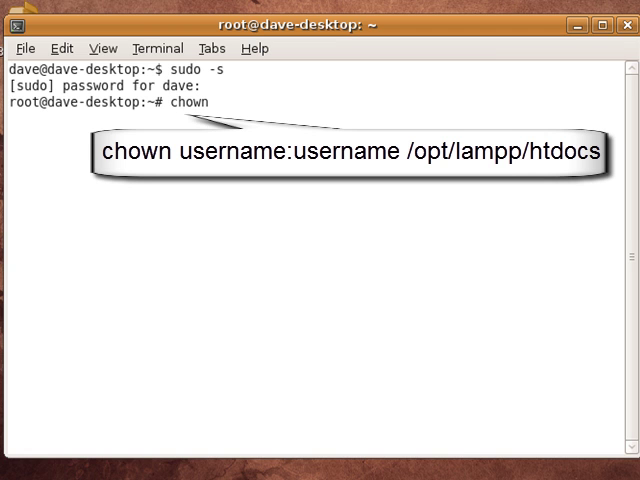
text(/o)
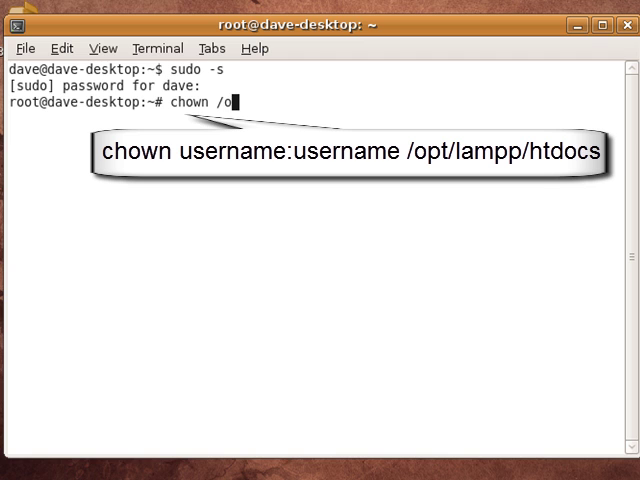
text(pt/)
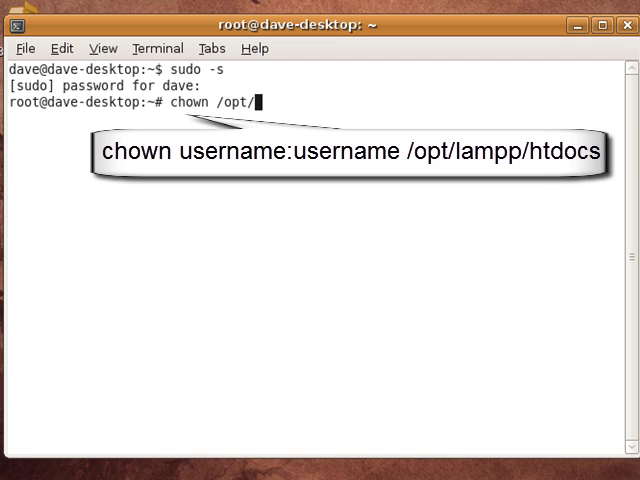
text(lampp/)
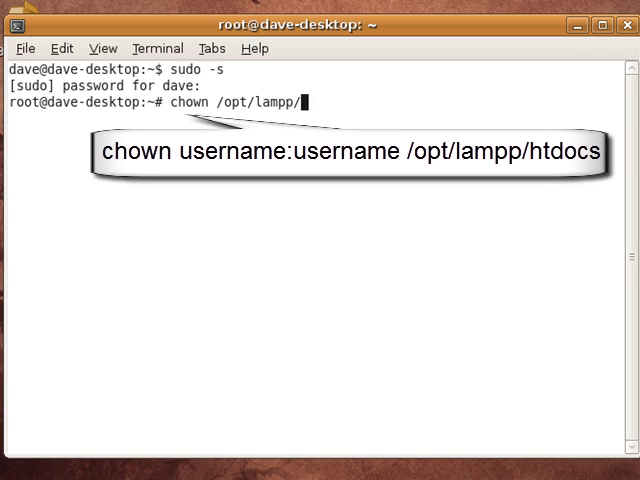
text(htdocs)
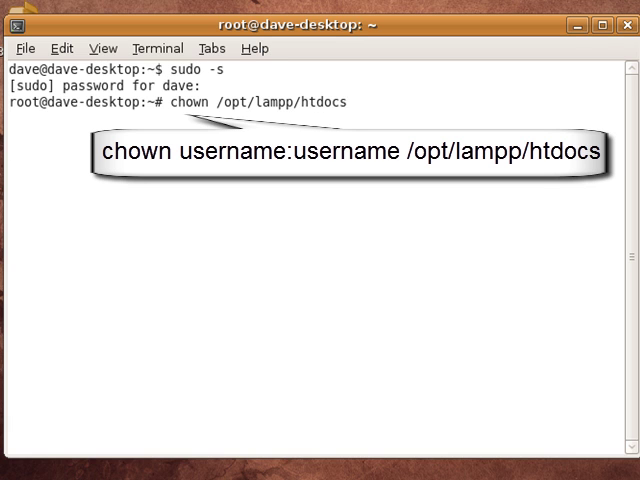
text(d)
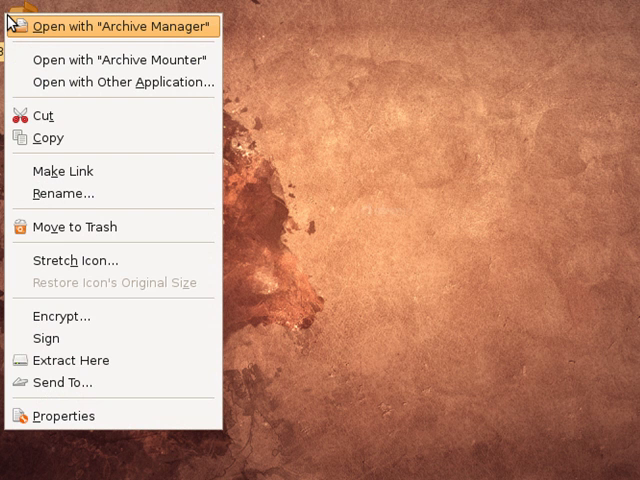
mouse_move(70, 360)
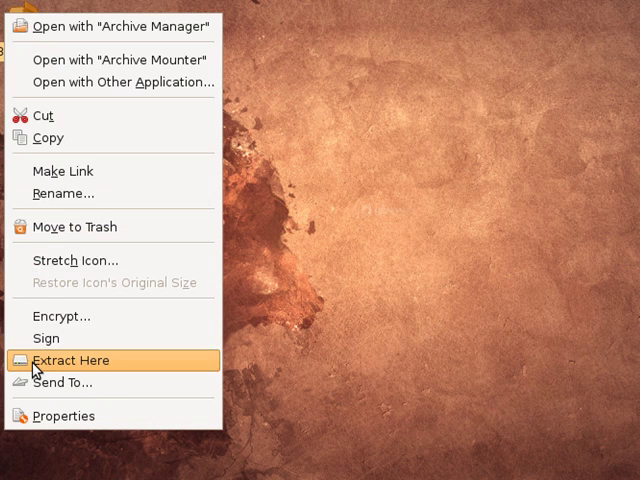
Extract the phpBB archive and browse Filesystem to /opt/lampp/htdocs containing phpBB3.
click(64, 359)
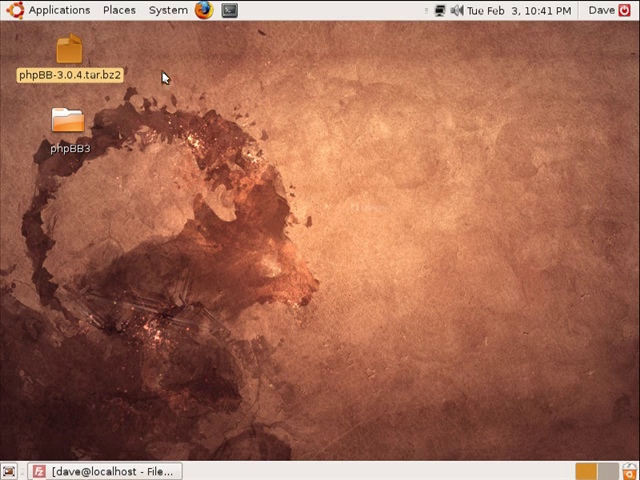
mouse_move(118, 15)
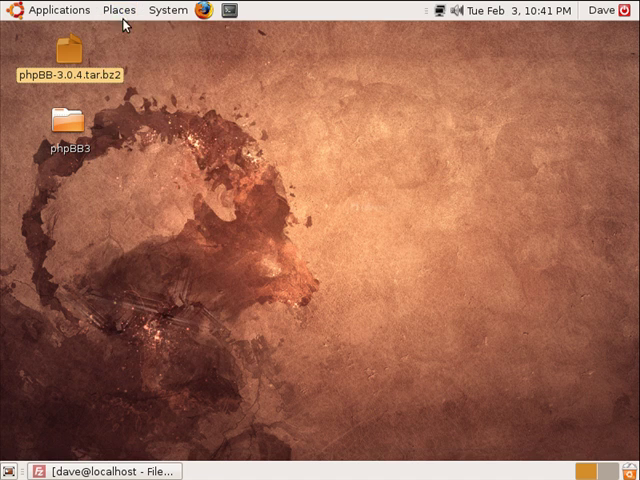
click(118, 10)
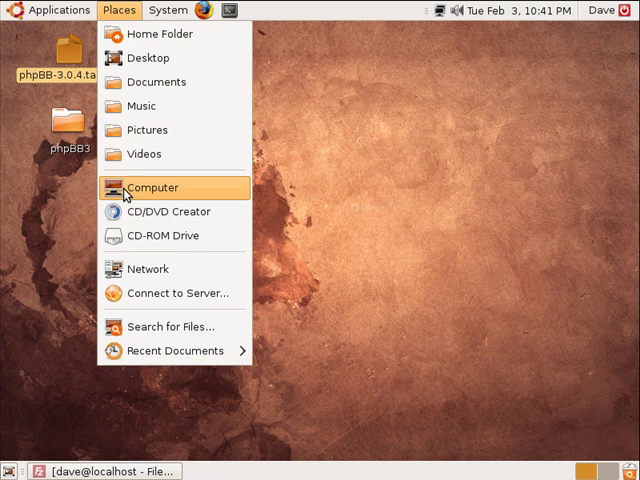
click(154, 187)
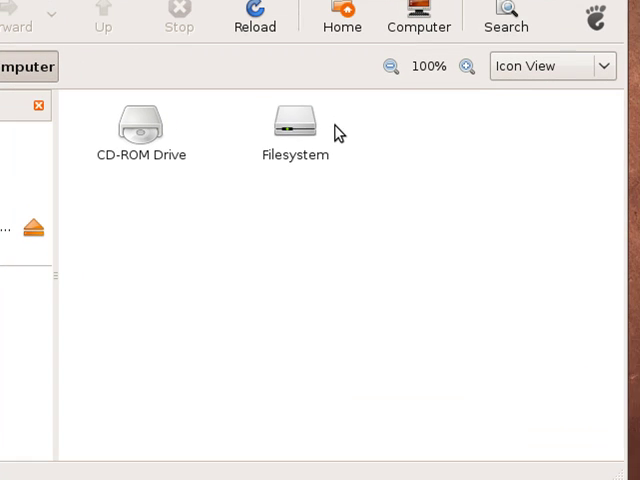
click(294, 128)
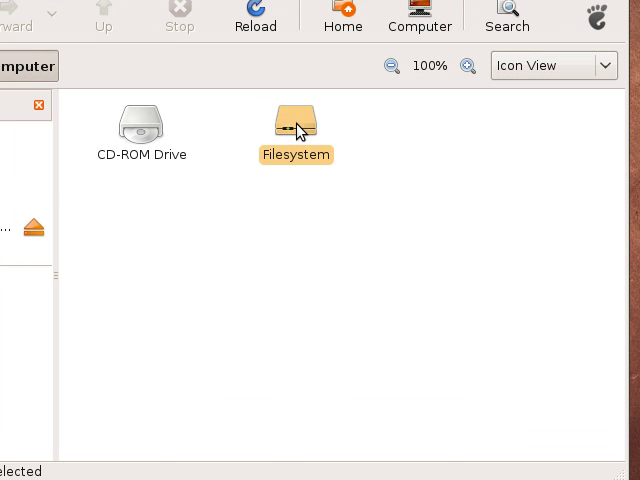
double_click(295, 120)
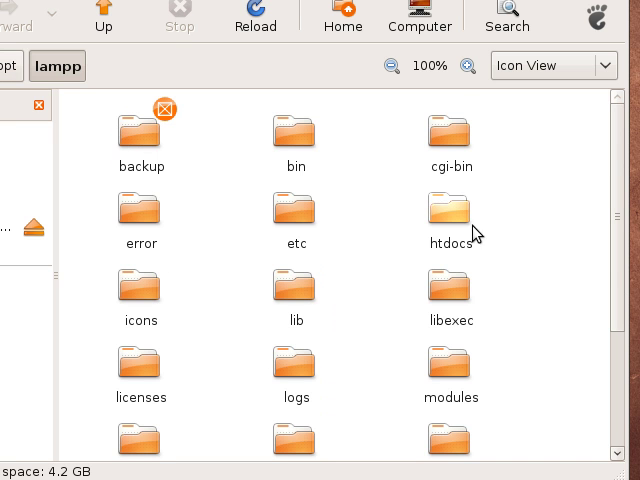
double_click(452, 215)
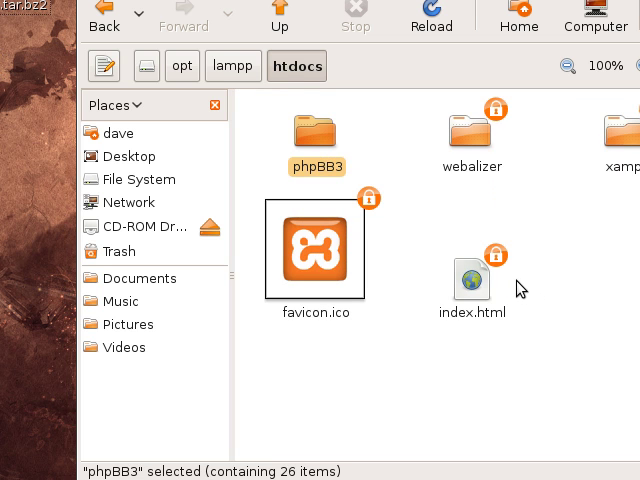
mouse_move(315, 170)
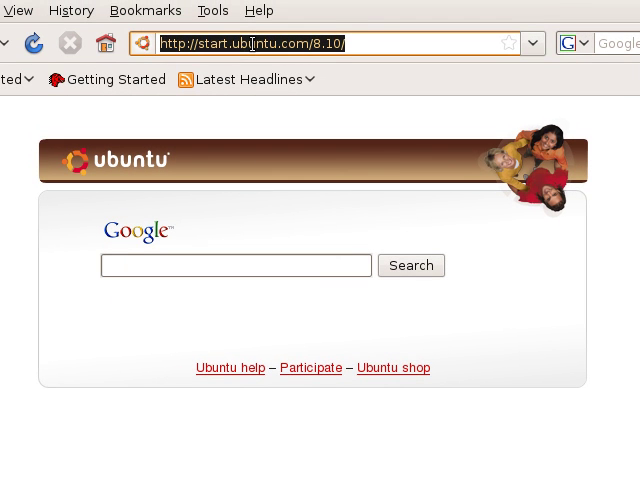
Load localhost/phpmyadmin and submit the XAMPP server credentials.
text(locah)
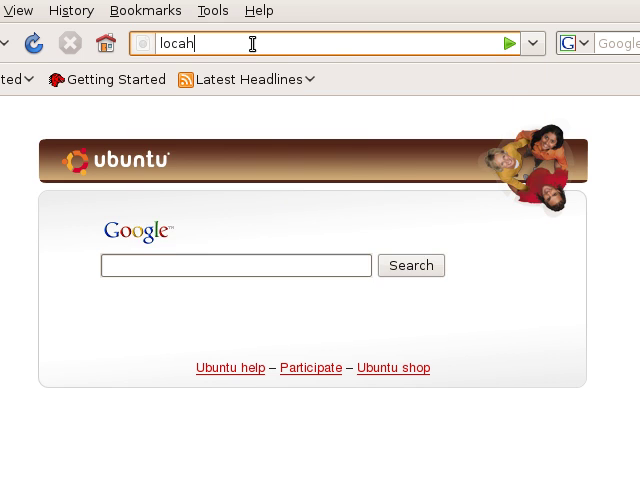
key(BackSpace)
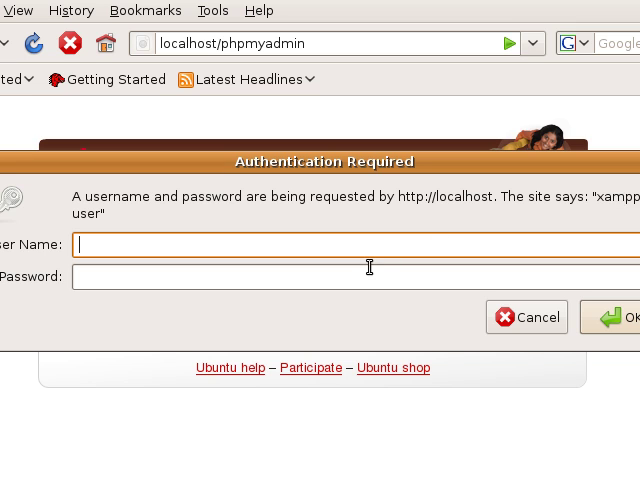
text(lampp)
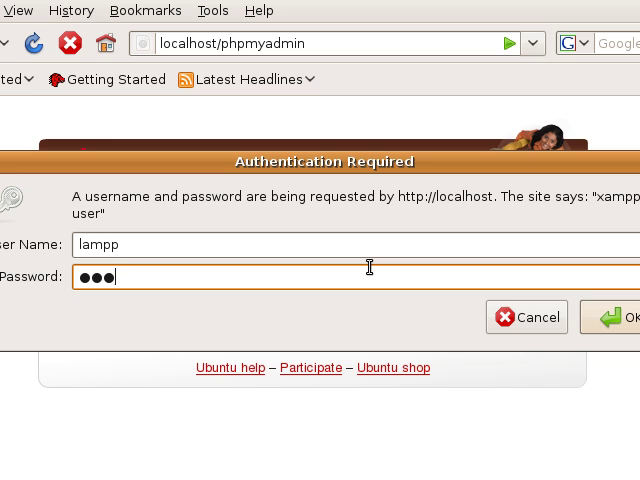
click(628, 317)
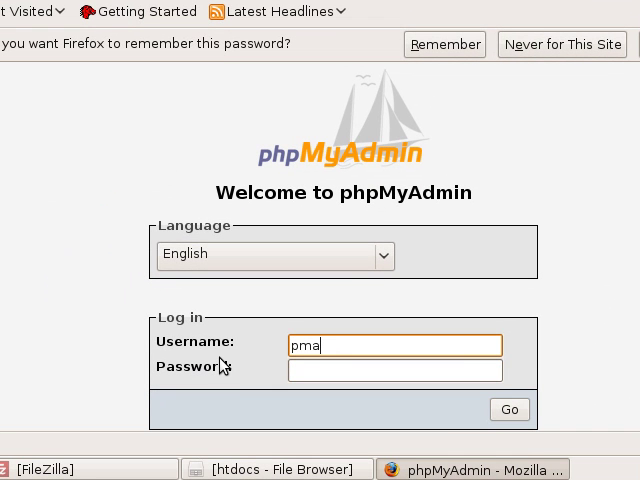
Log in to phpMyAdmin as root with its password, retrying after a failed attempt.
click(394, 345)
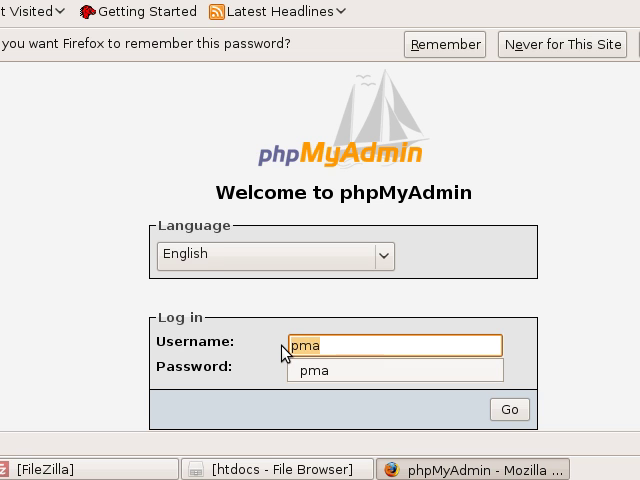
text(root)
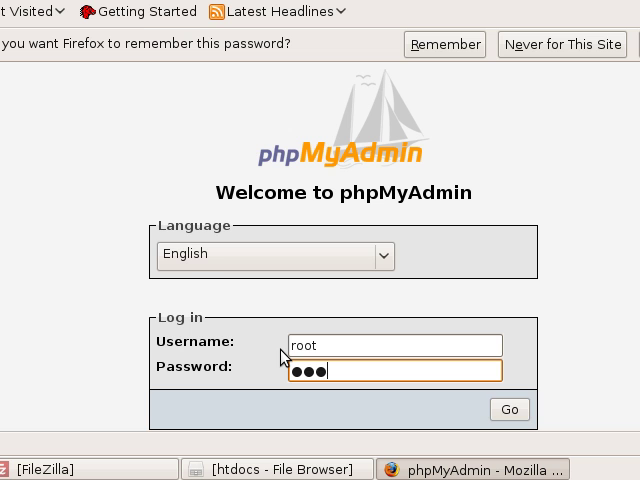
click(509, 409)
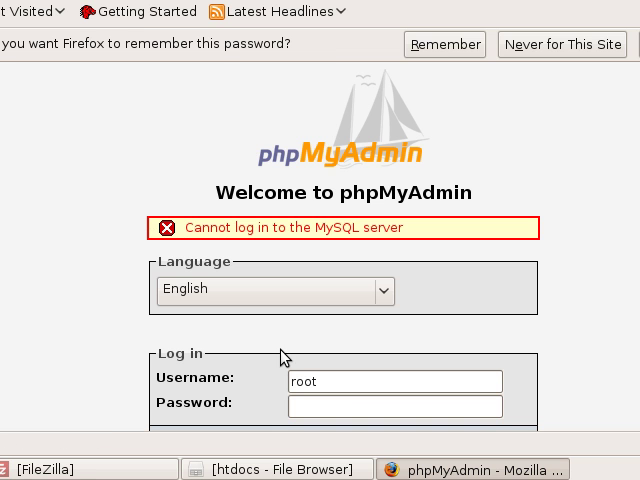
click(396, 406)
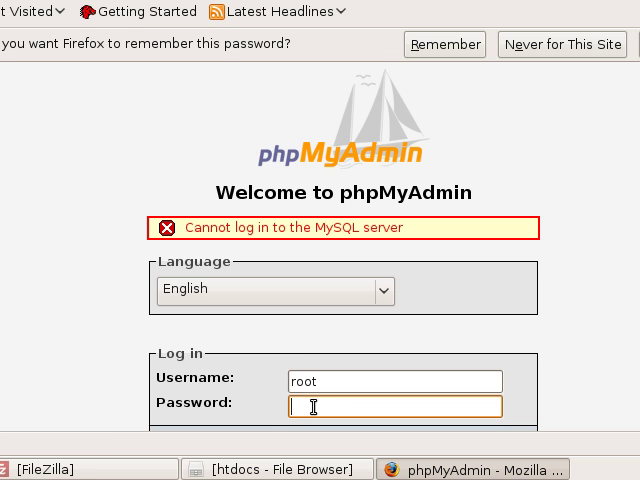
text(•)
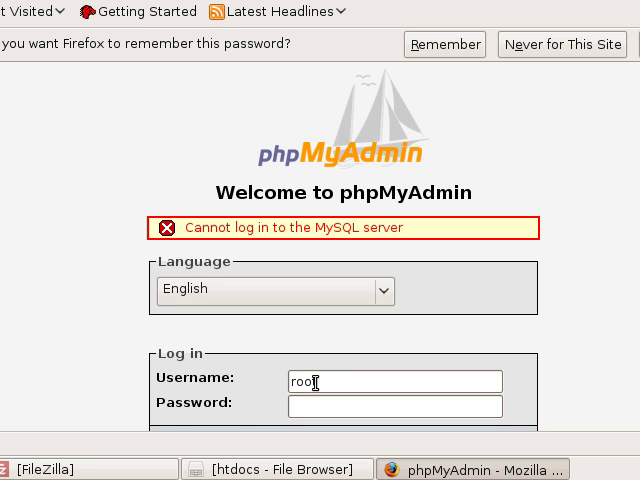
click(394, 406)
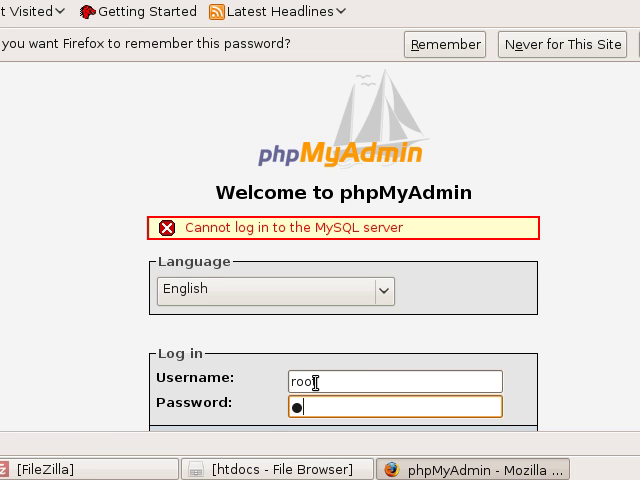
text(password)
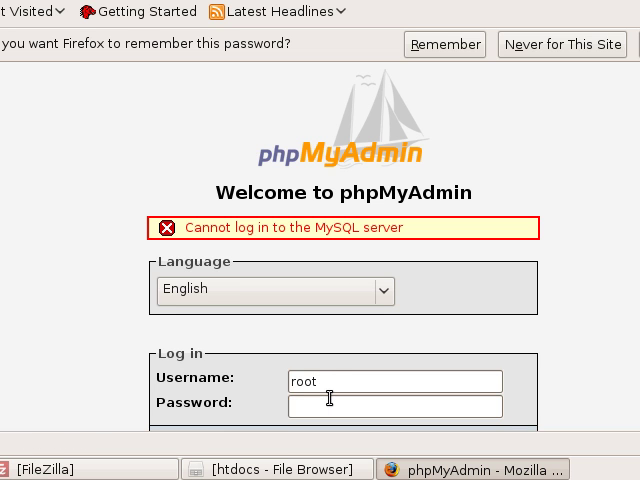
text(password)
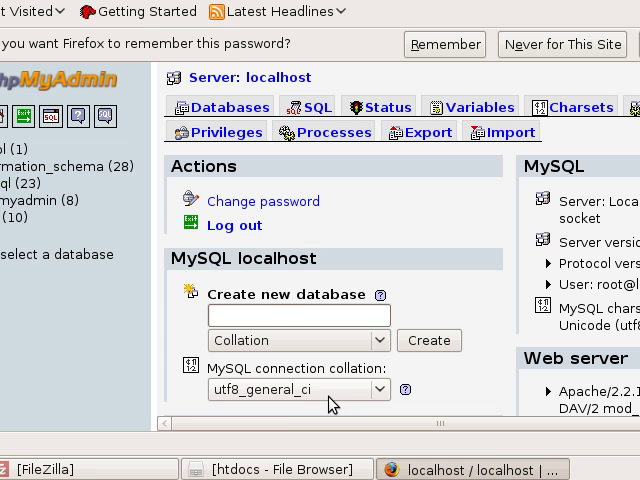
Create the phpbb3 database and return to the server overview.
click(298, 314)
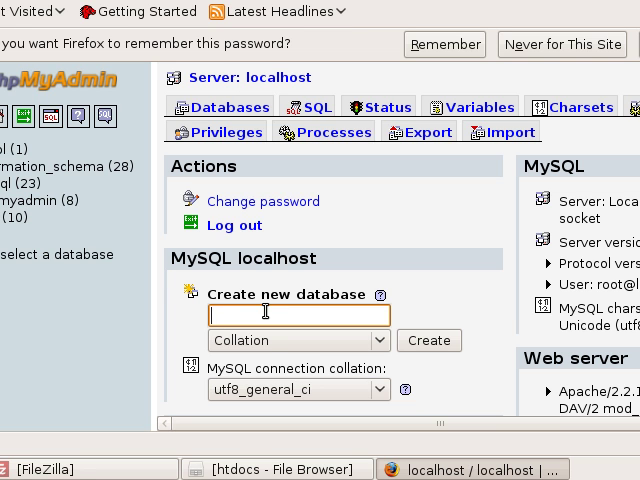
text(php)
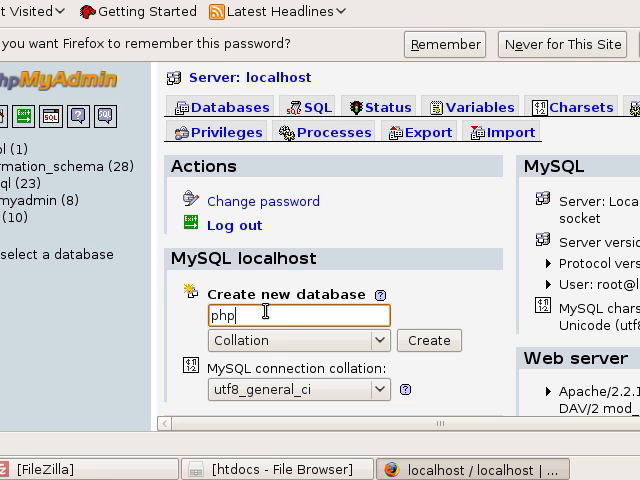
text(bb3)
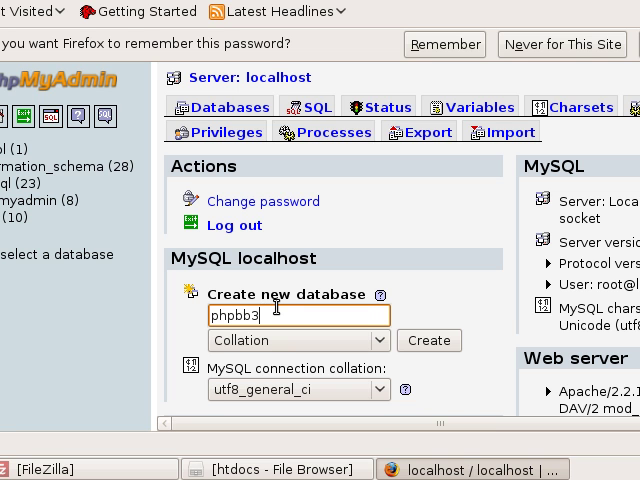
click(429, 340)
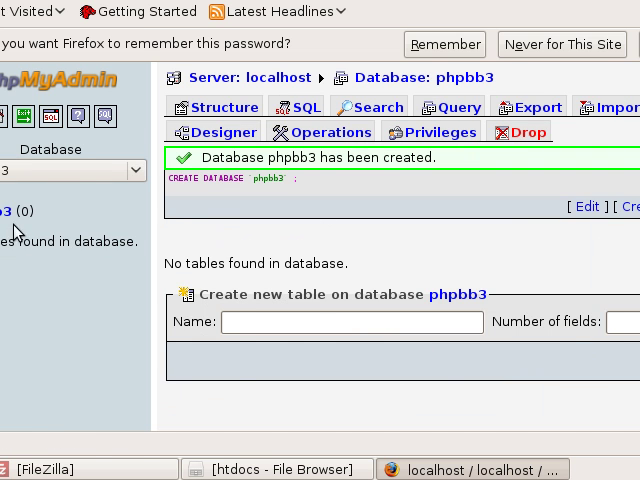
mouse_move(525, 106)
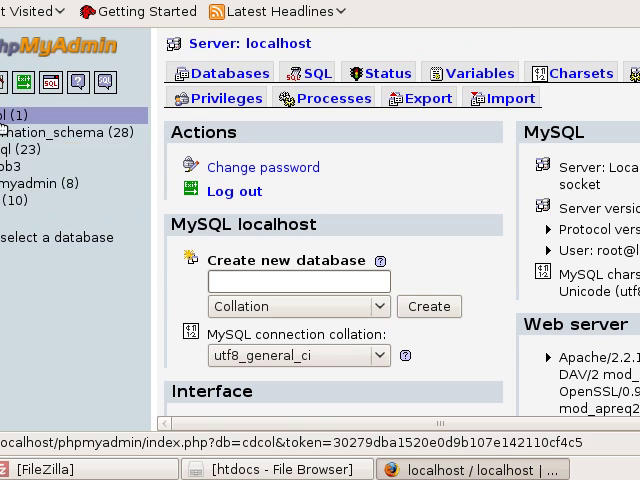
click(15, 165)
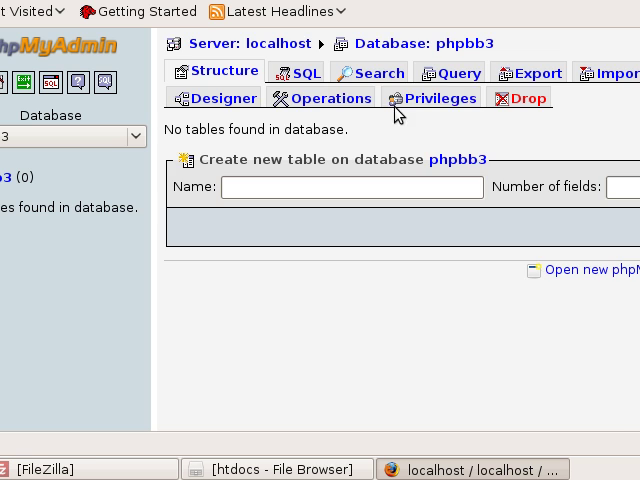
click(439, 97)
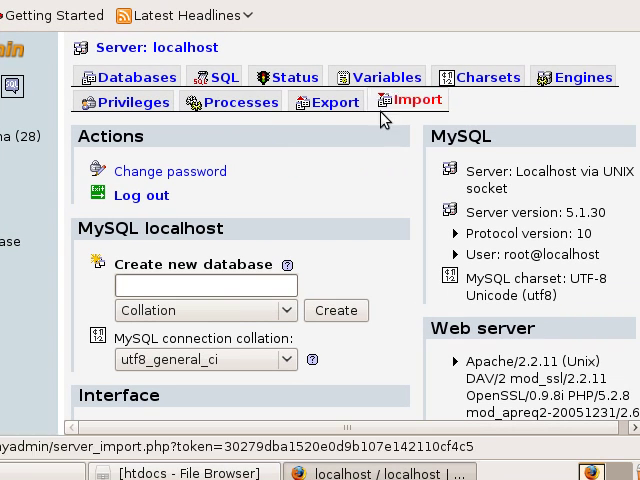
Edit the pma user's privileges, choosing phpbb3 and granting SELECT.
click(131, 101)
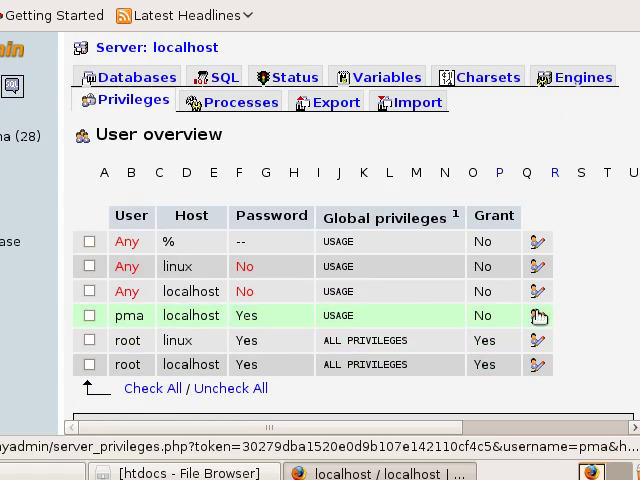
click(539, 316)
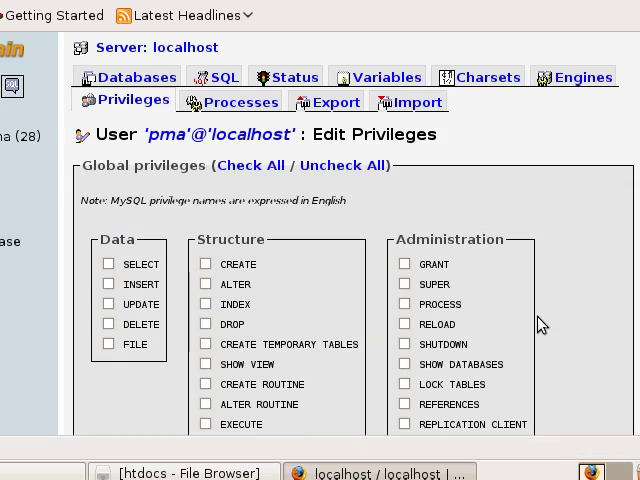
scroll(down, 3)
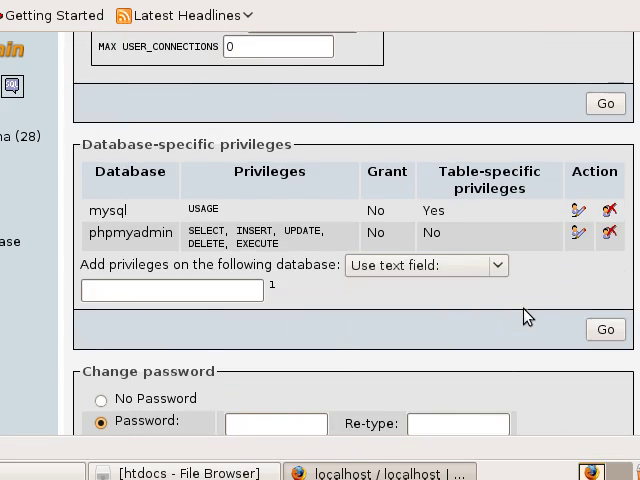
scroll(down, 3)
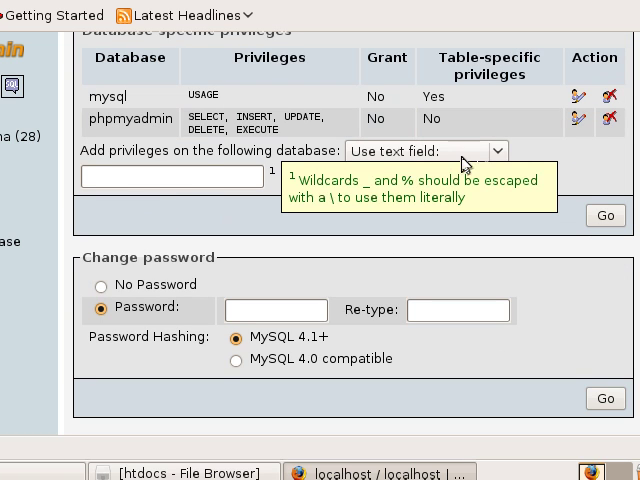
click(428, 151)
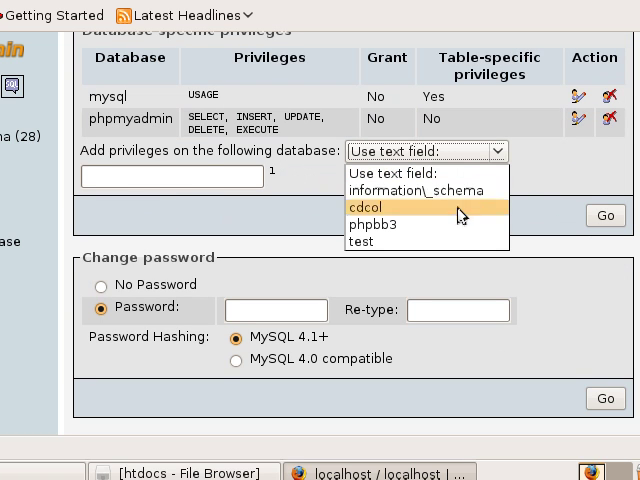
click(371, 224)
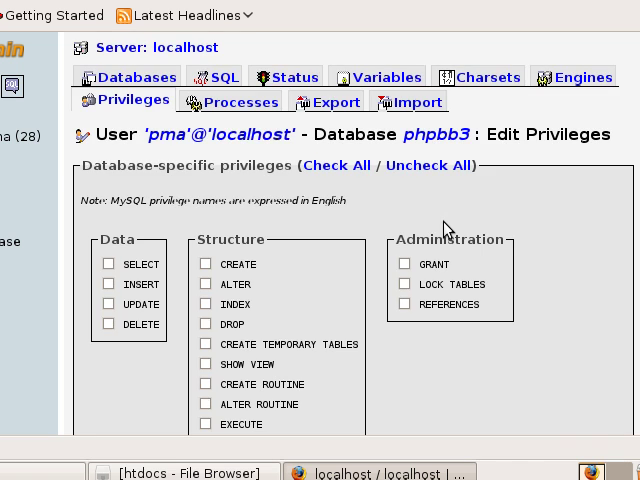
scroll(down, 3)
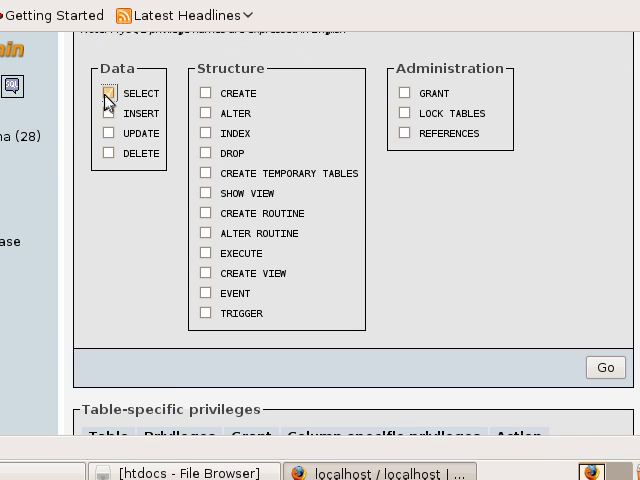
click(112, 92)
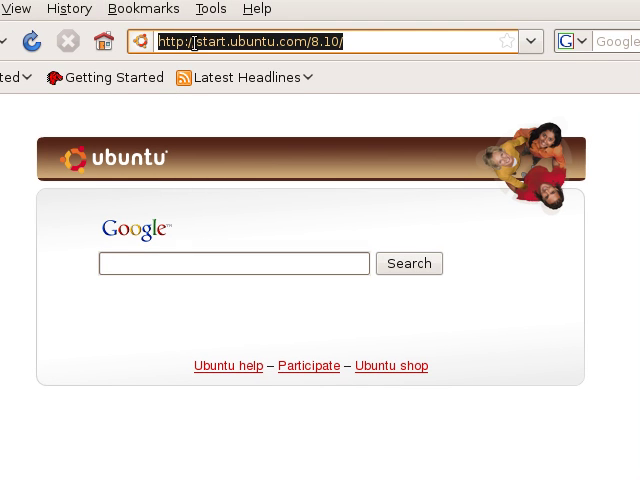
Request the phpBB3 installer at localhost/phpbb3/install/index.php, getting Not Found errors.
text(localhost)
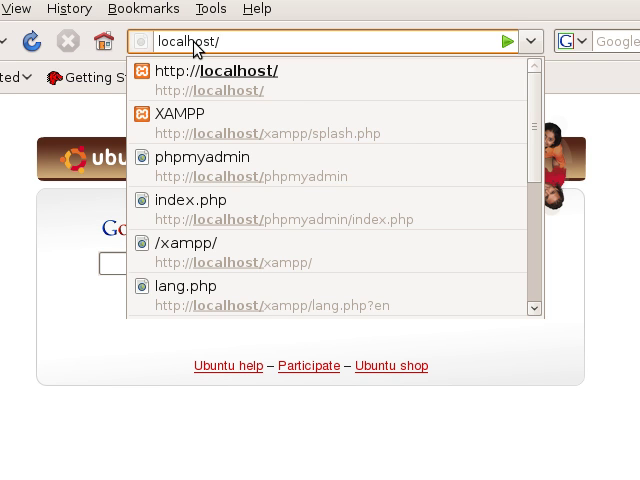
text(/phpbb3/)
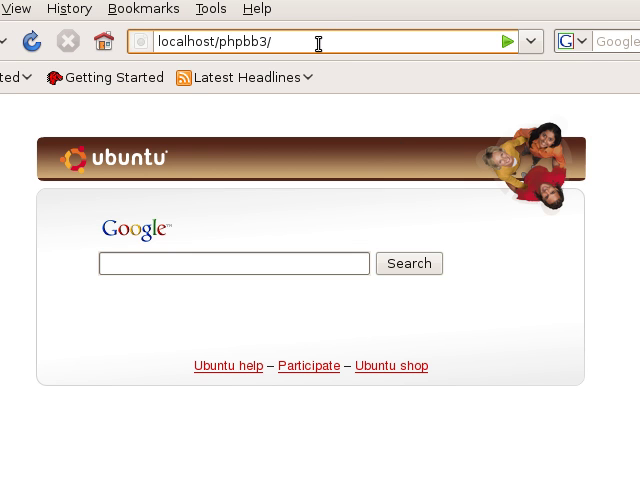
key(Return)
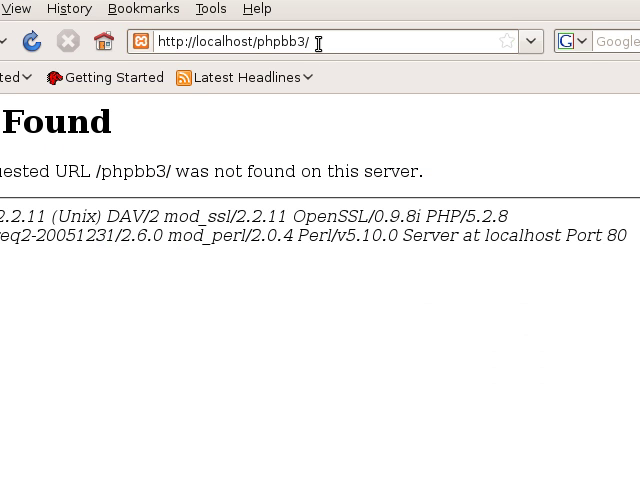
click(330, 42)
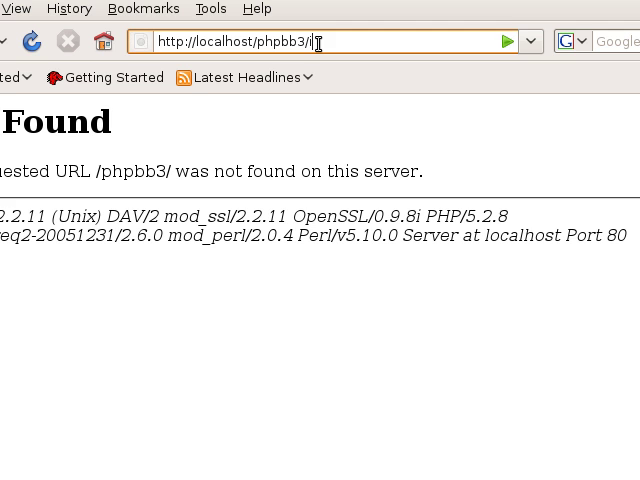
text(nstall)
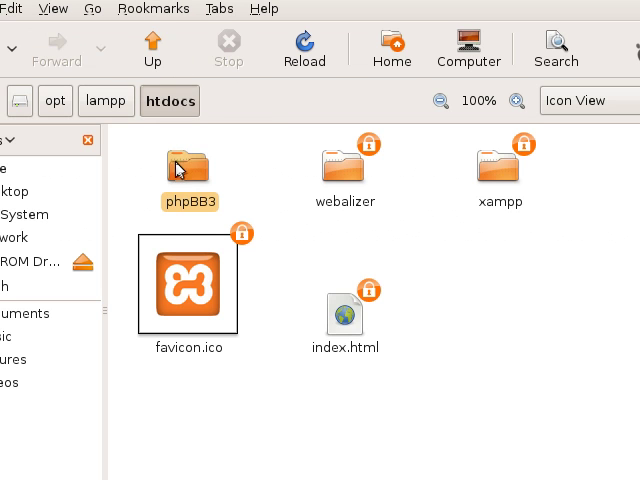
double_click(188, 170)
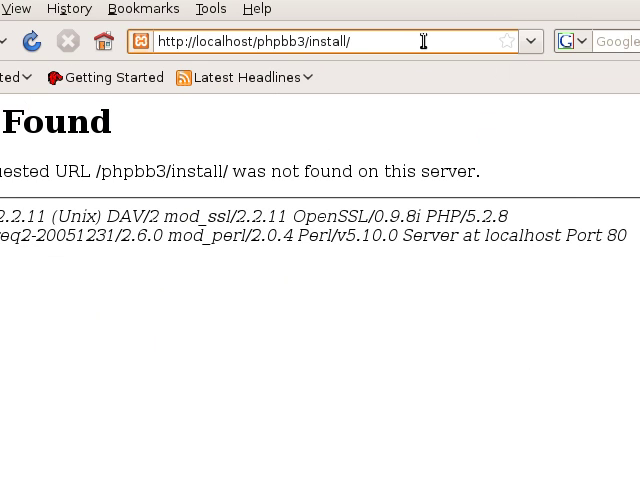
text(index)
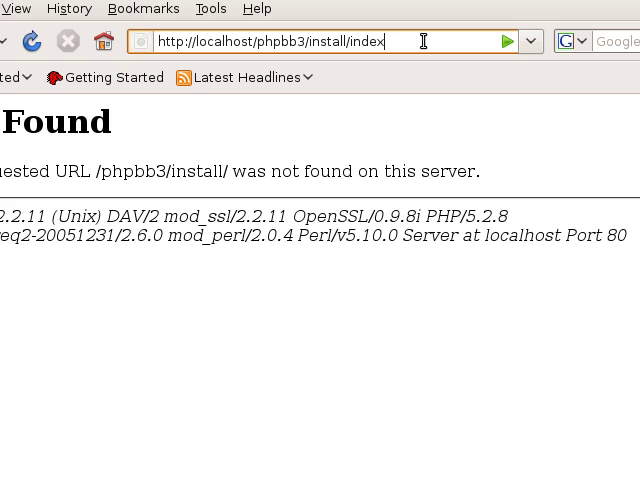
text(.php)
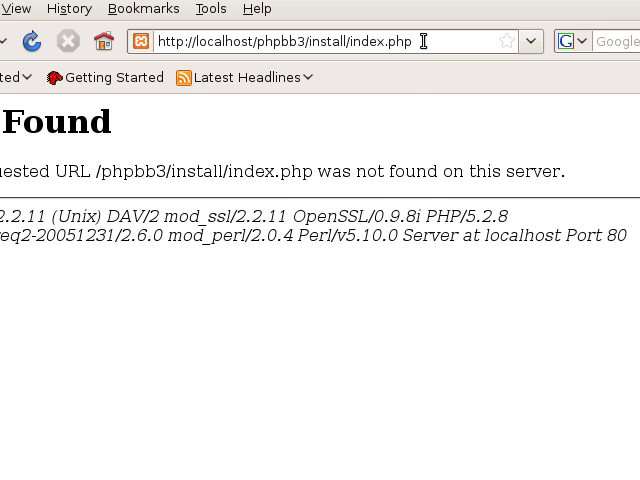
mouse_move(348, 262)
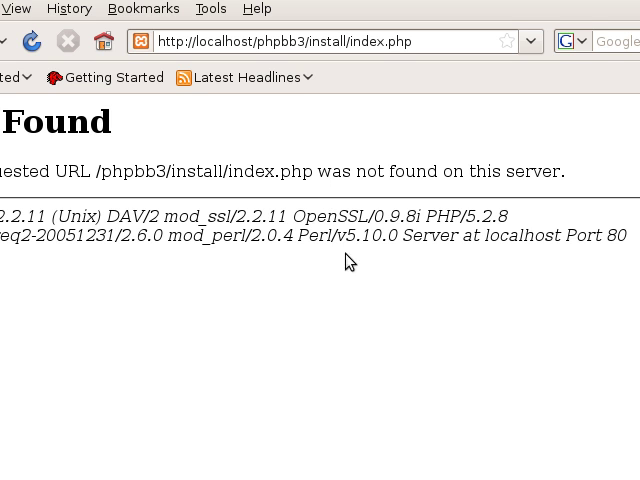
mouse_move(402, 438)
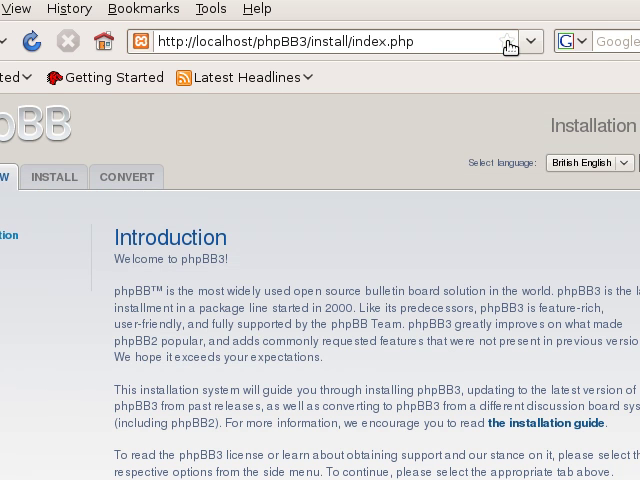
mouse_move(394, 71)
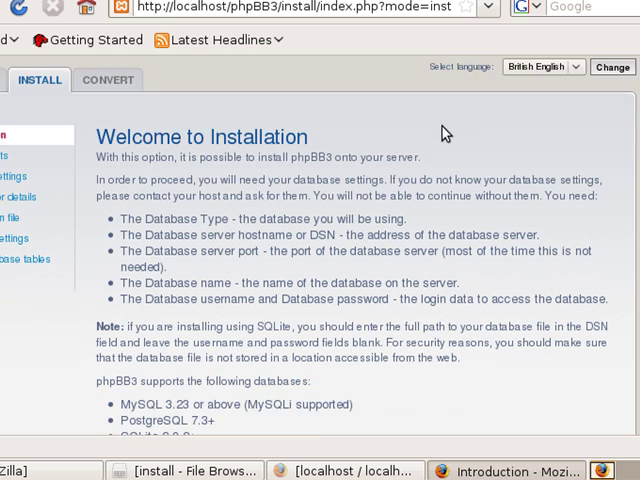
Proceed to the installation compatibility check and scroll through its results.
scroll(down, 3)
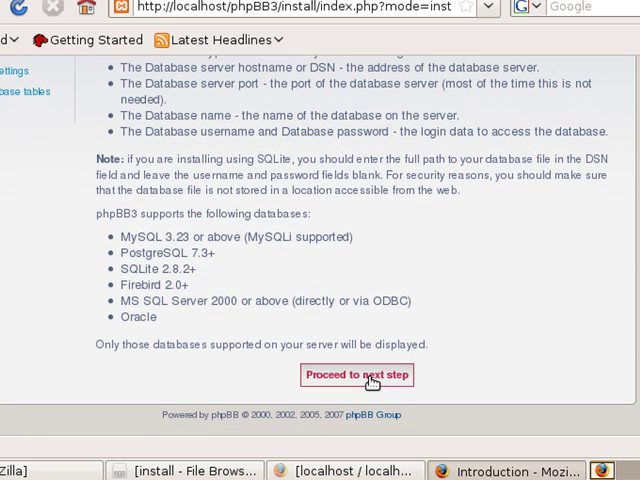
click(356, 375)
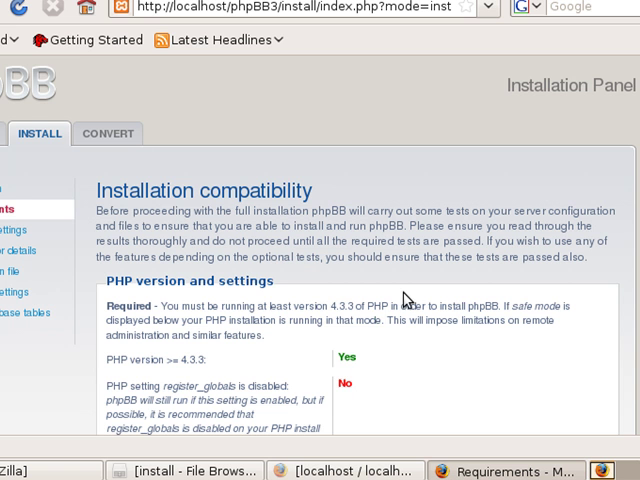
scroll(down, 3)
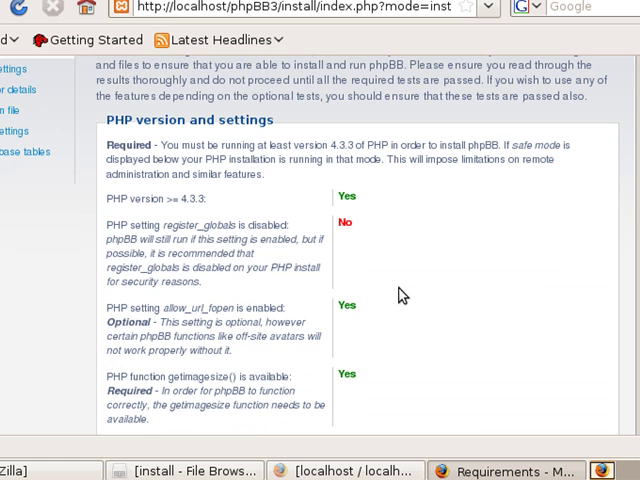
scroll(down, 3)
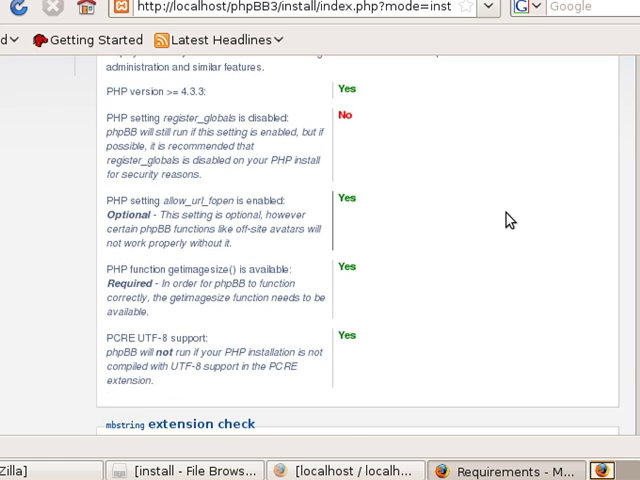
scroll(down, 3)
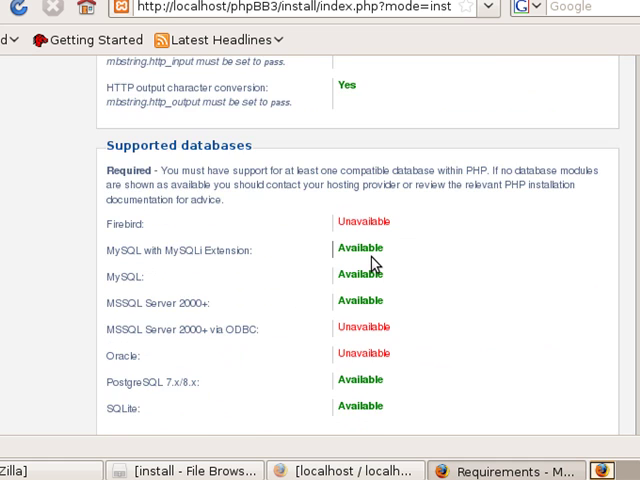
scroll(down, 3)
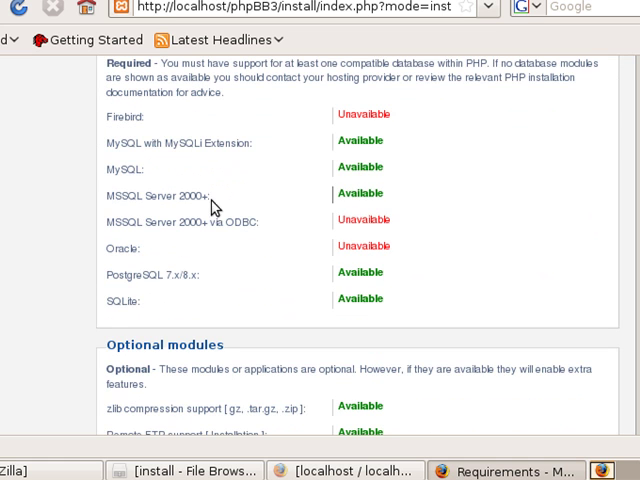
mouse_move(390, 365)
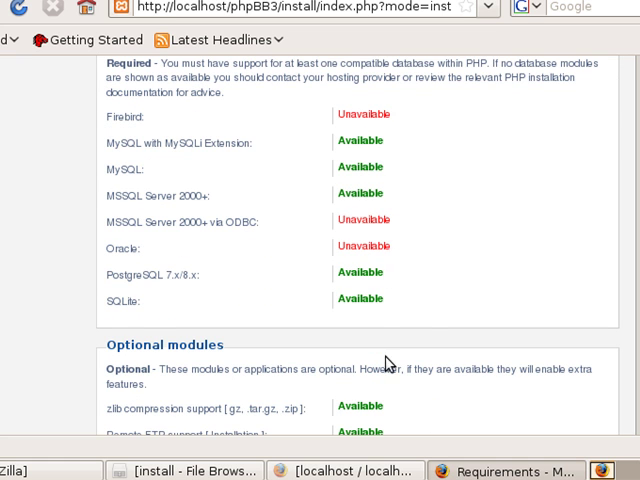
scroll(down, 3)
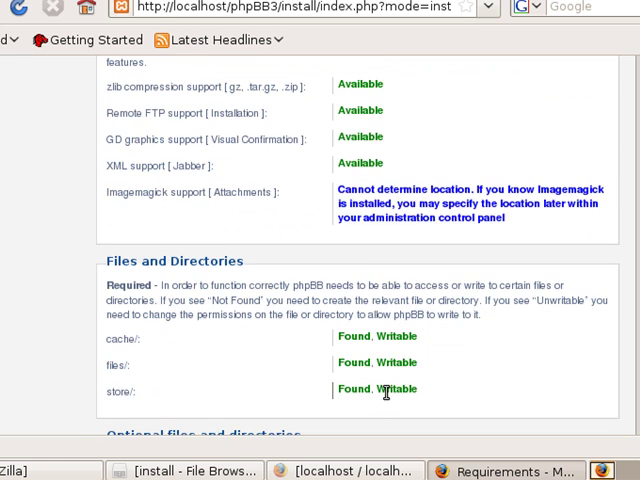
scroll(down, 3)
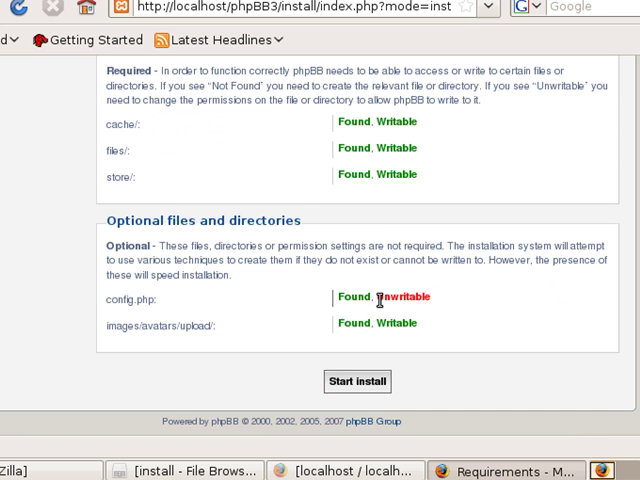
mouse_move(323, 303)
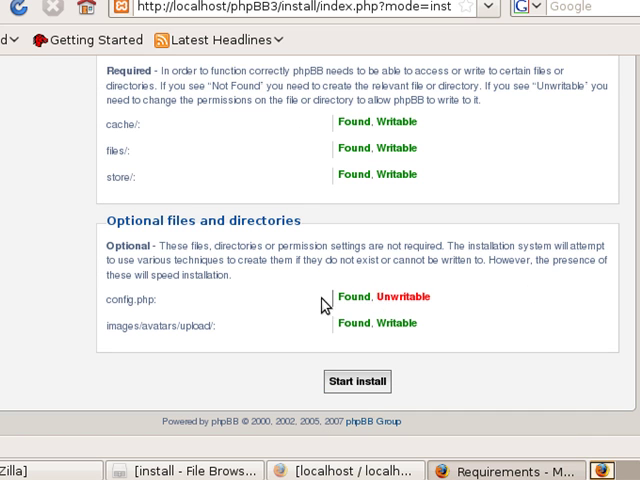
mouse_move(567, 226)
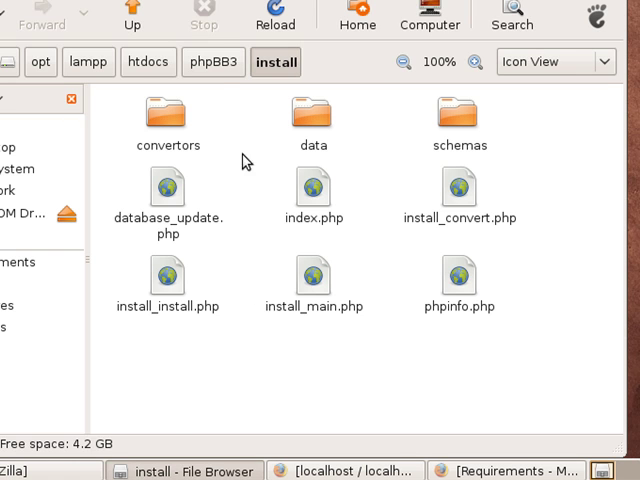
In phpBB3, set config.php's group and others access to read and write.
click(213, 62)
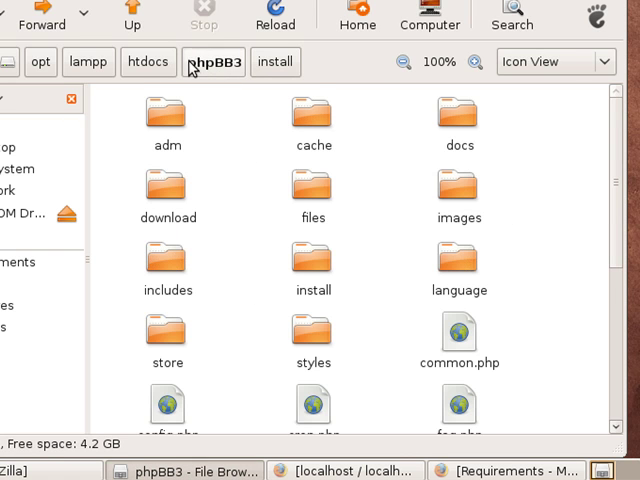
scroll(down, 3)
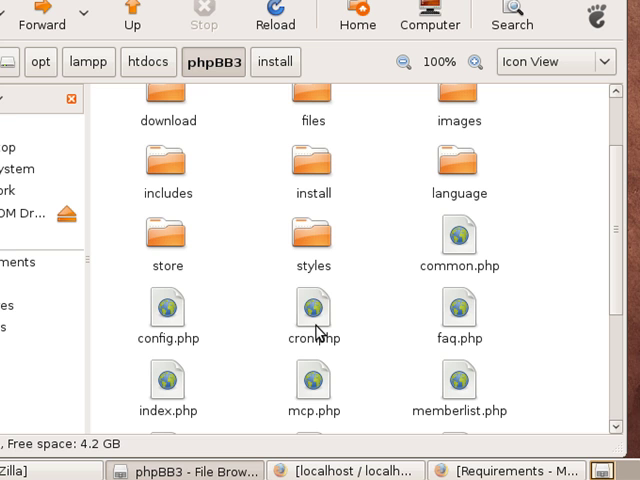
right_click(168, 309)
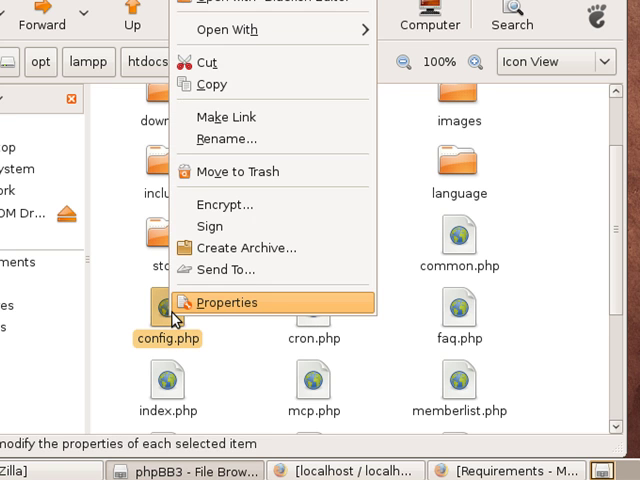
click(227, 302)
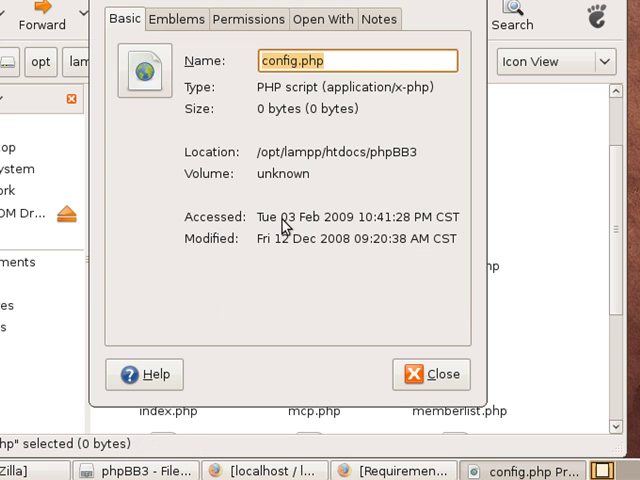
click(248, 18)
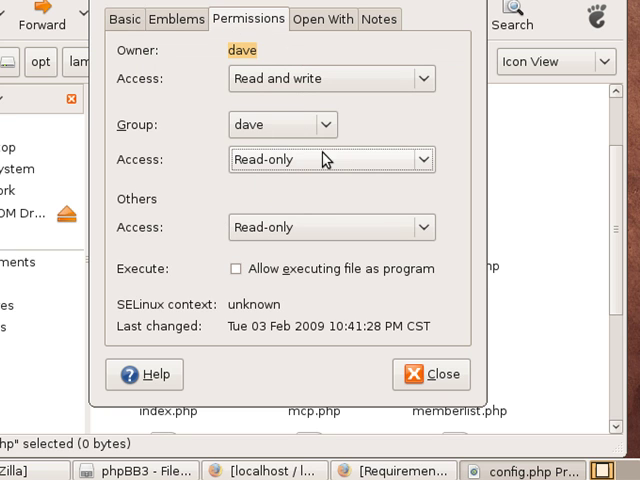
click(331, 159)
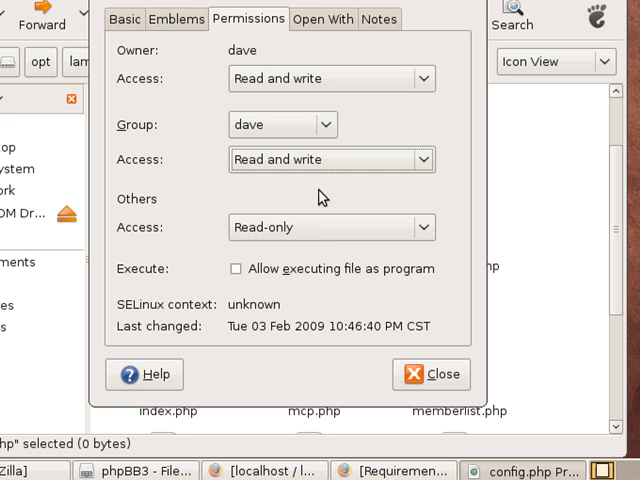
click(331, 227)
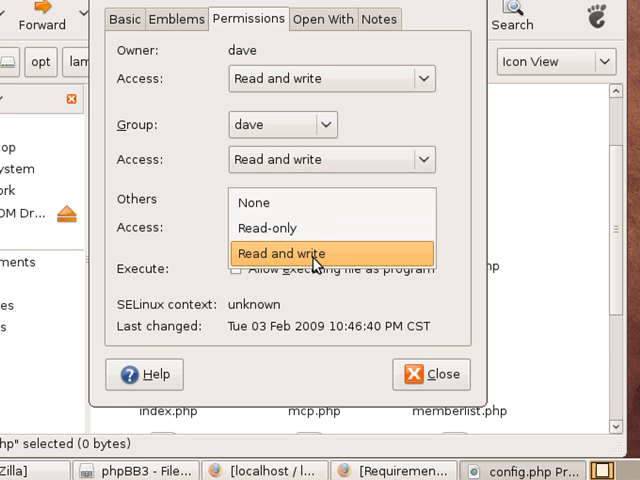
click(285, 253)
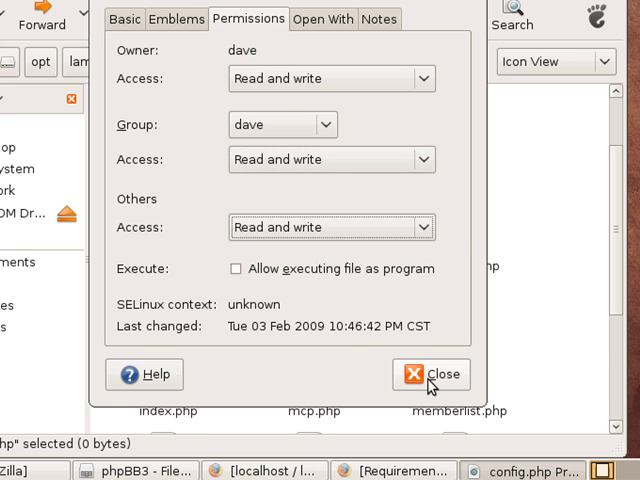
click(431, 373)
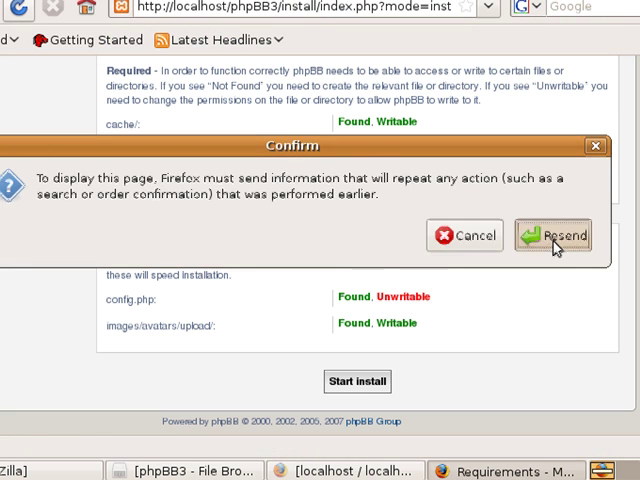
Resend the requirements check, start the install, and enter localhost as database host.
click(553, 234)
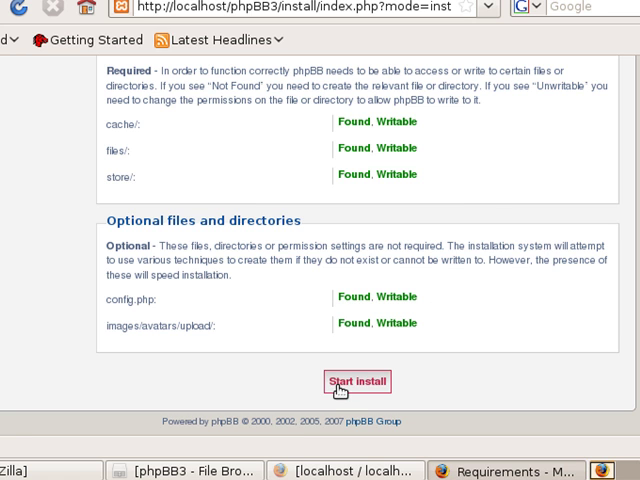
click(356, 383)
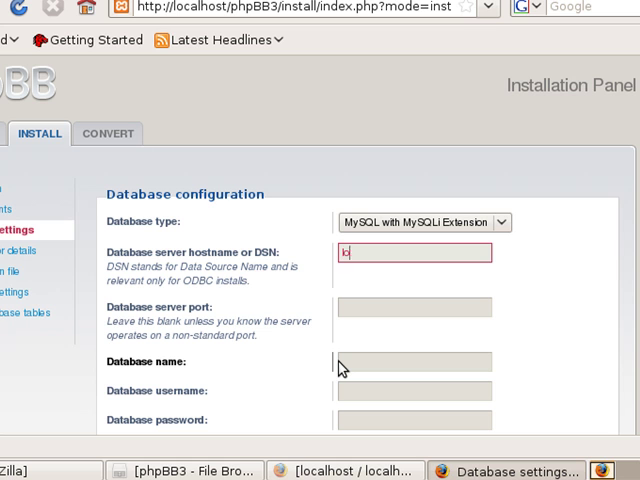
text(localhost)
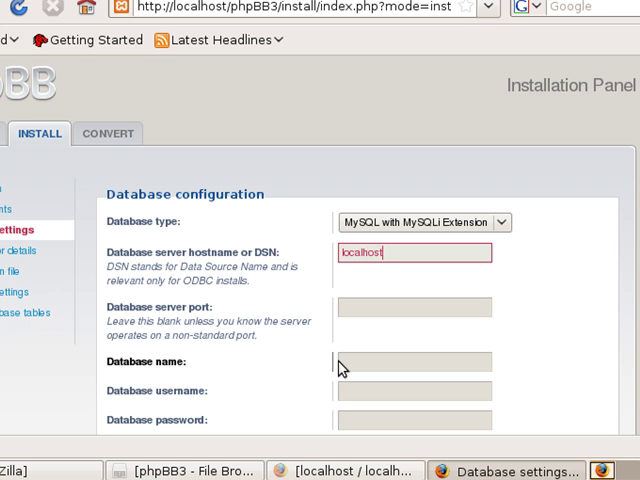
click(414, 307)
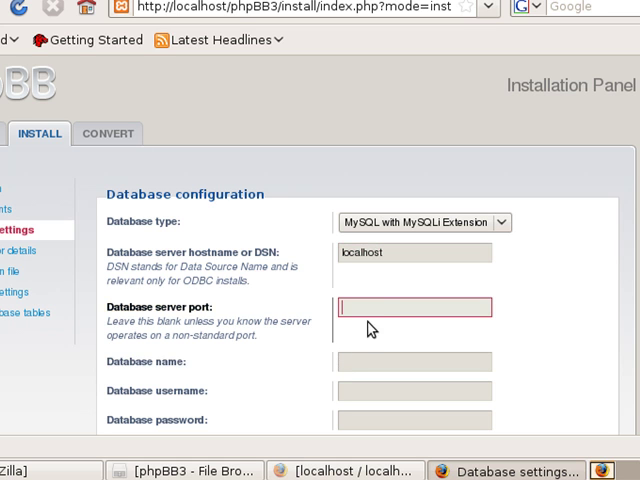
click(414, 362)
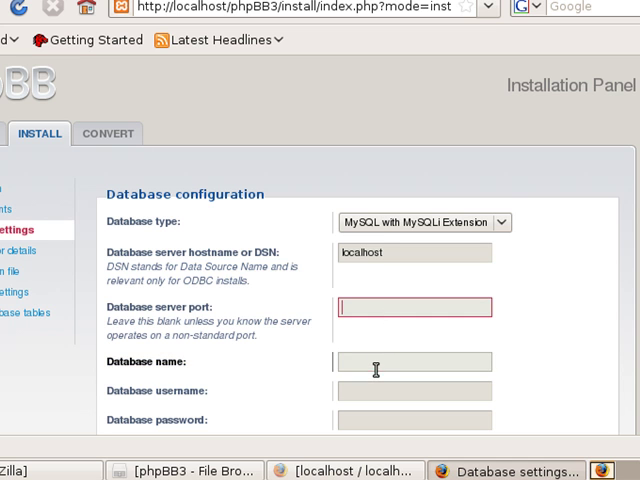
scroll(down, 3)
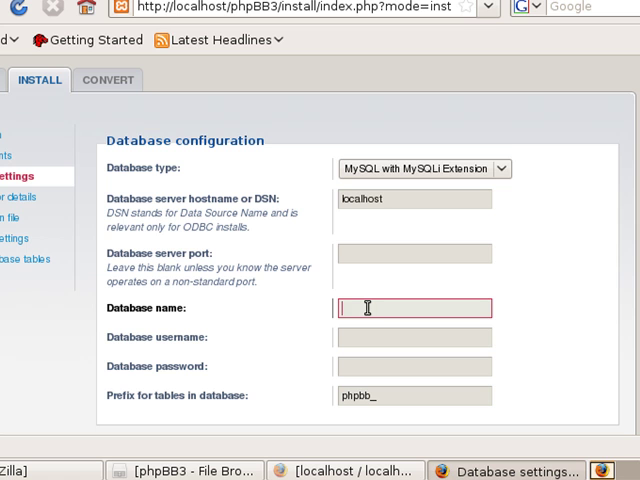
Enter database phpbb3, user pma and password, then test the connection.
text(phpbb3)
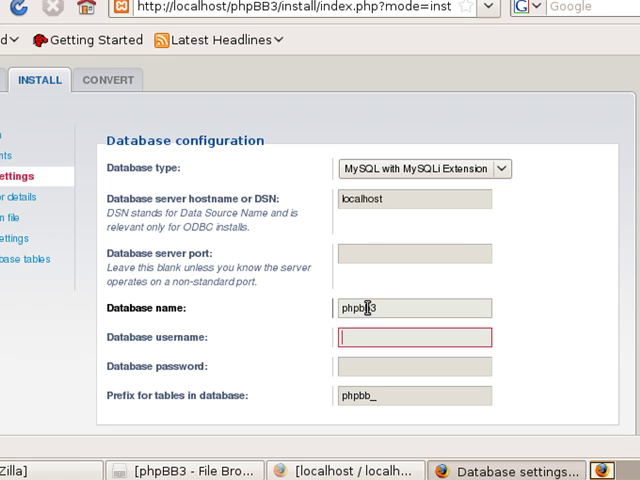
text(p)
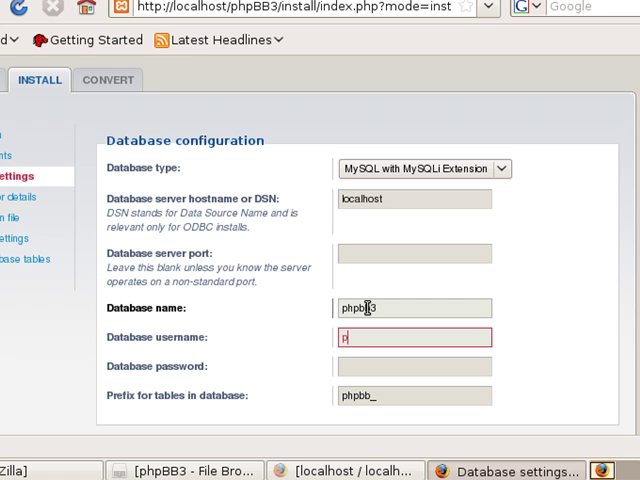
text(ma)
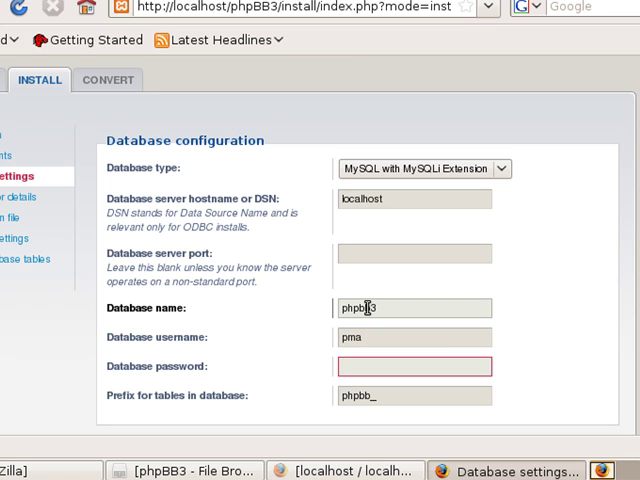
text(••)
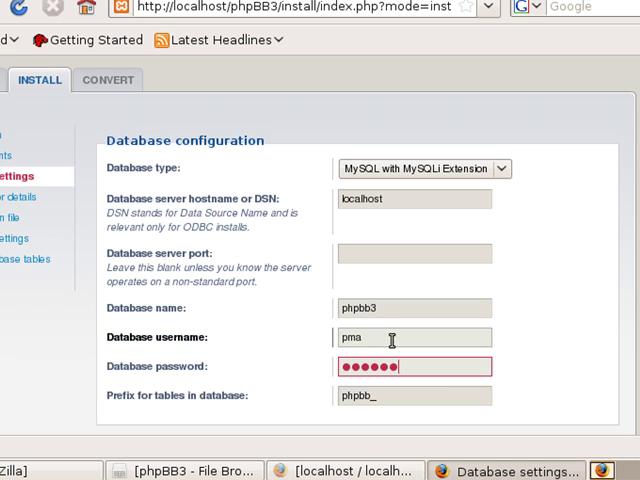
scroll(down, 3)
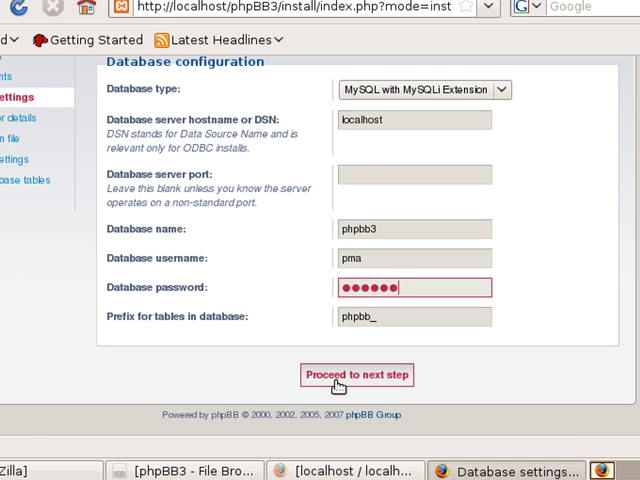
click(356, 374)
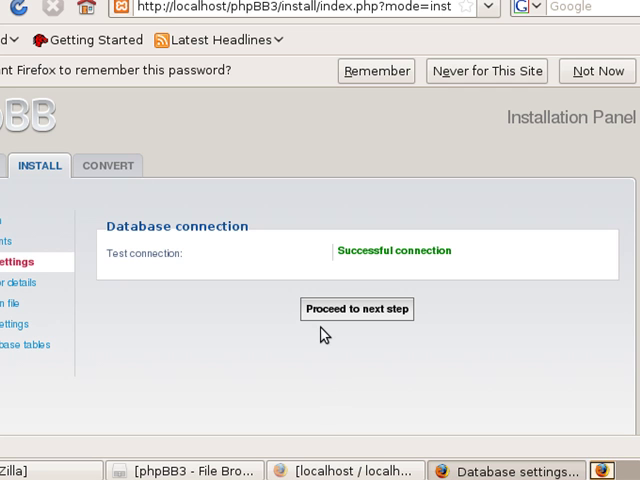
Enter administrator username Admin and its password.
click(356, 308)
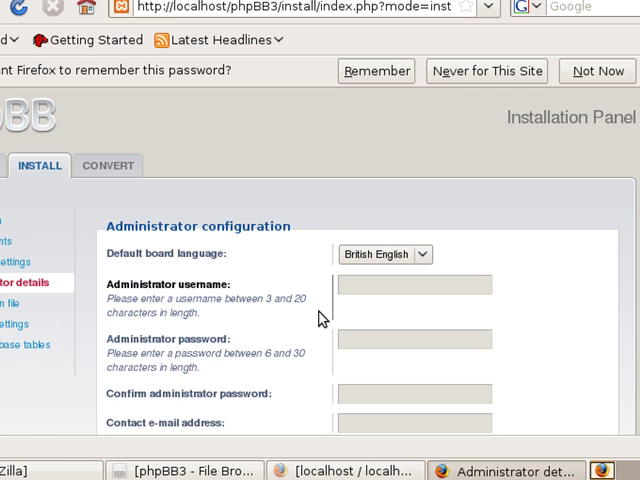
click(413, 284)
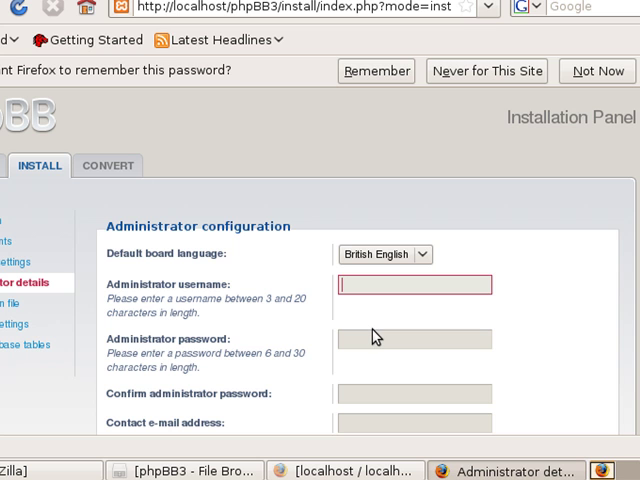
text(A)
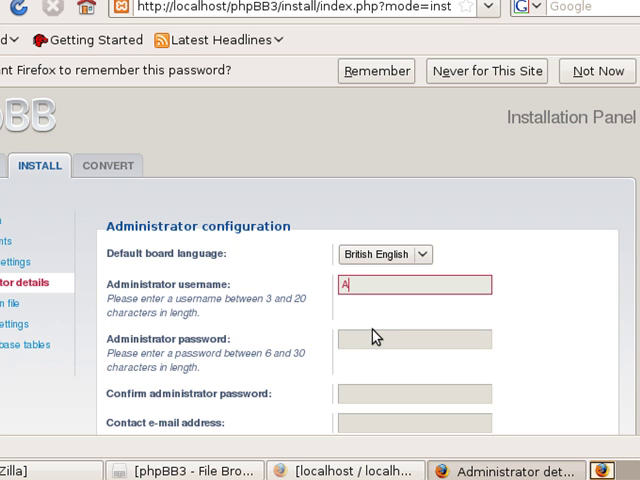
text(dmin)
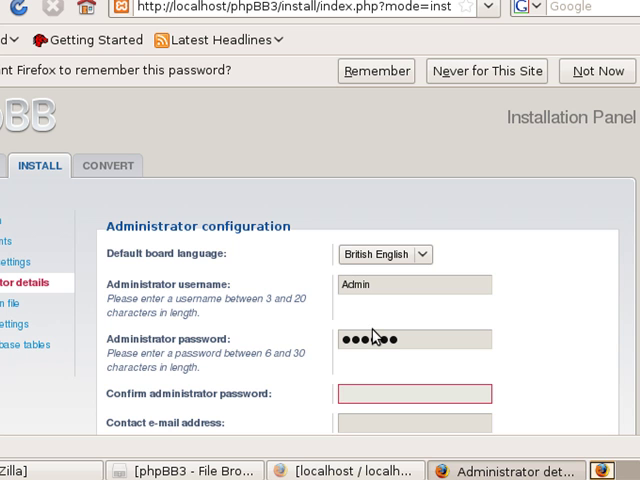
text(••••••)
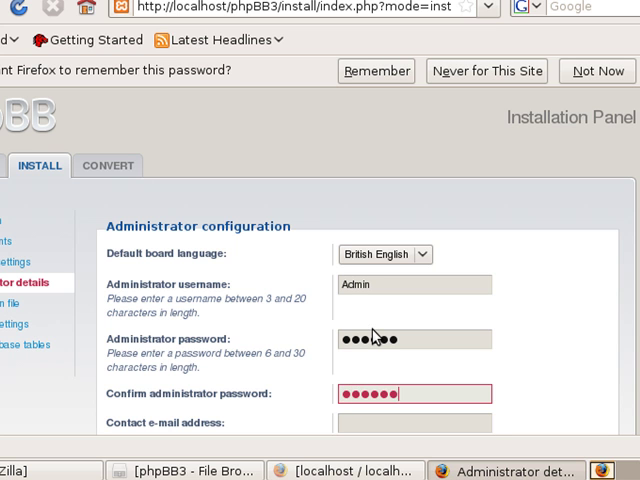
scroll(down, 3)
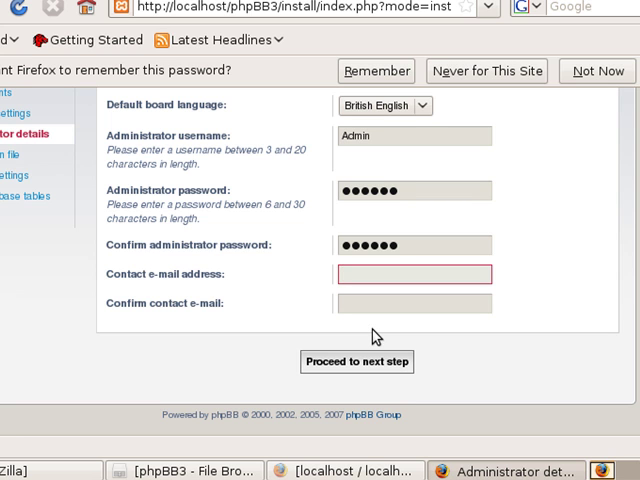
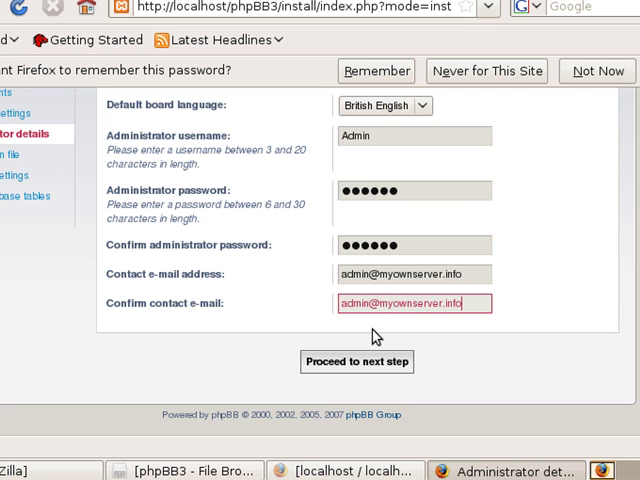
click(356, 361)
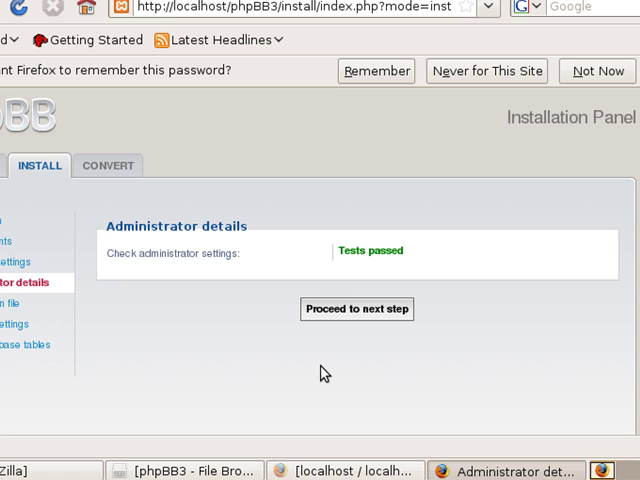
click(356, 309)
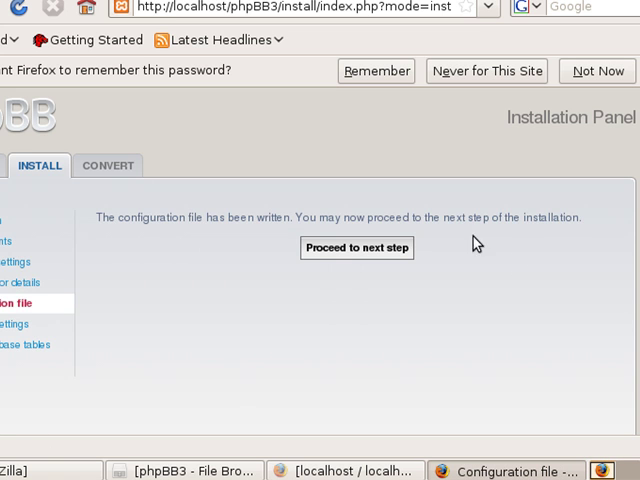
click(357, 247)
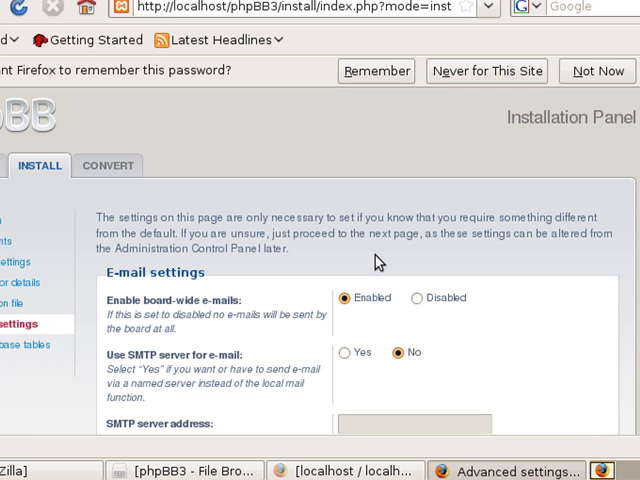
mouse_move(441, 232)
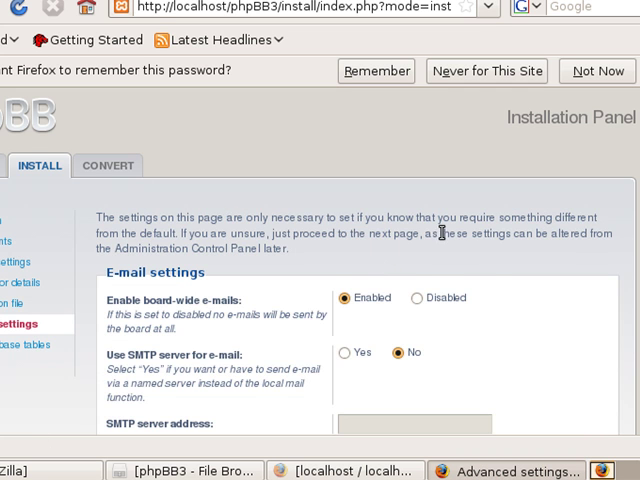
Submit the advanced server settings with defaults and continue to database table creation.
scroll(down, 3)
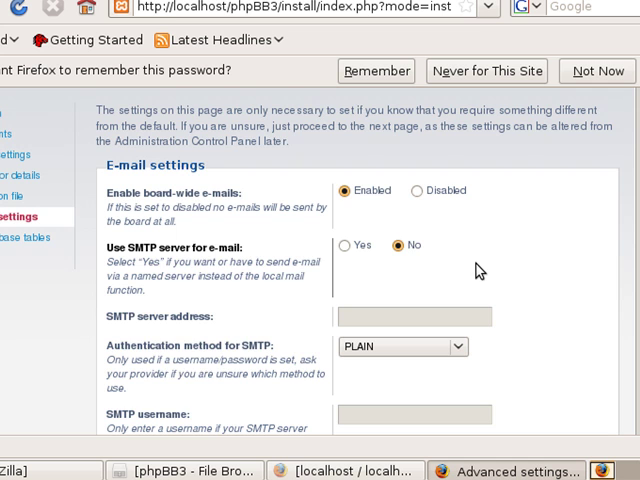
scroll(down, 3)
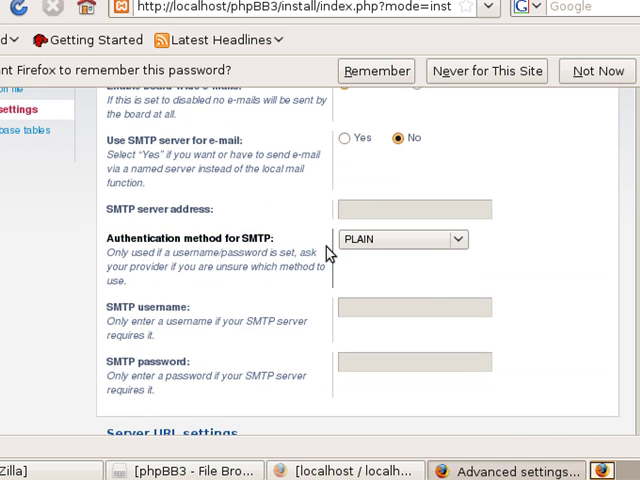
scroll(down, 3)
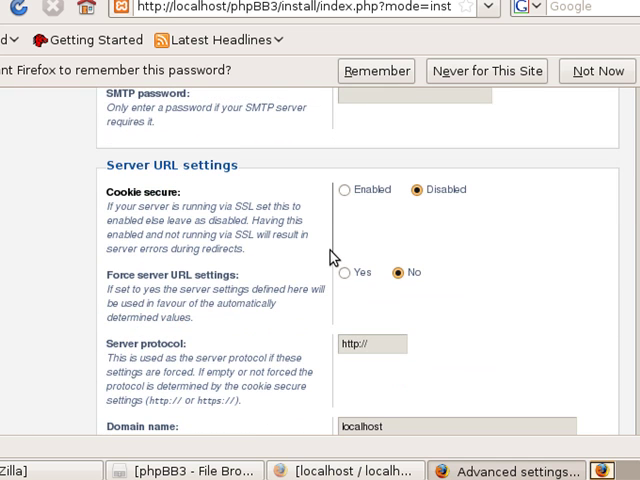
scroll(down, 3)
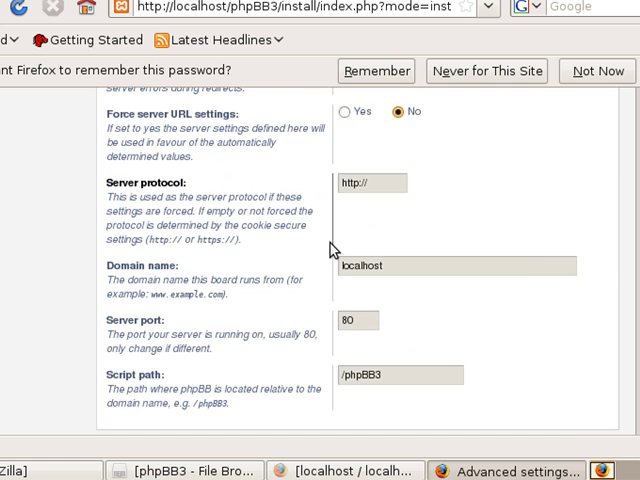
scroll(down, 3)
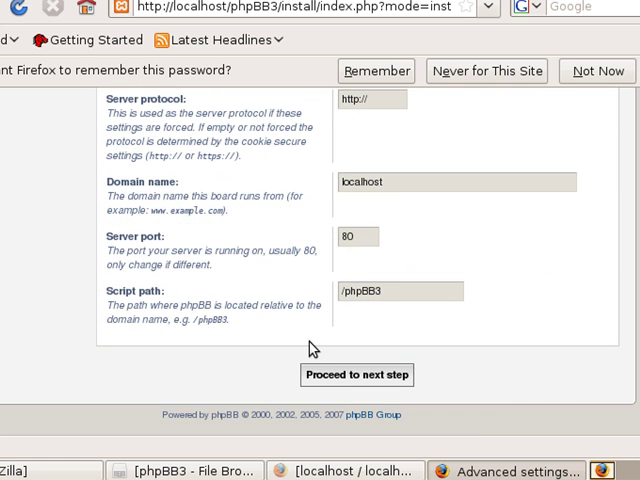
click(357, 375)
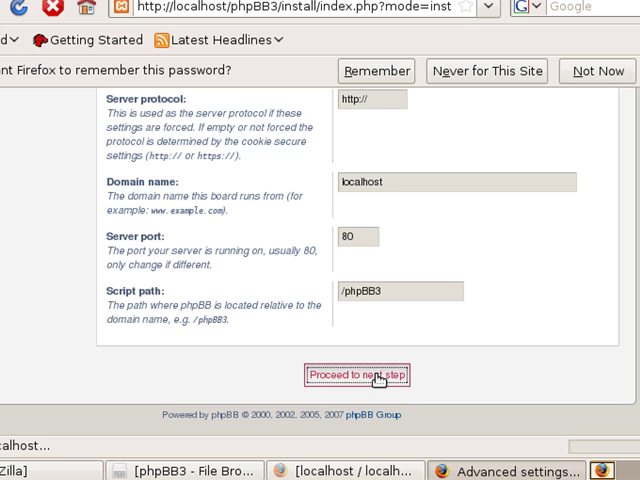
click(369, 375)
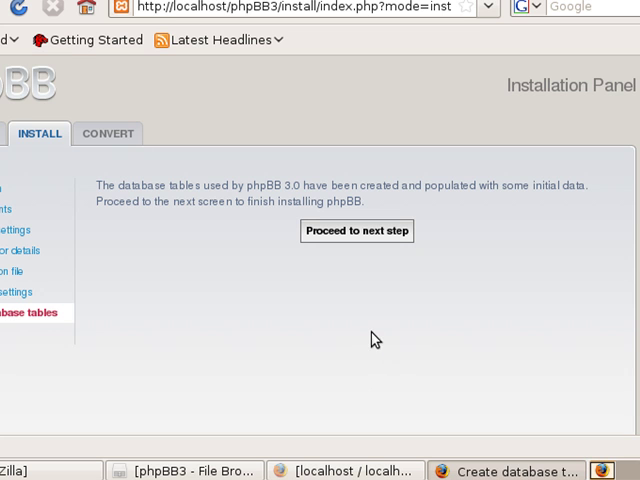
mouse_move(356, 231)
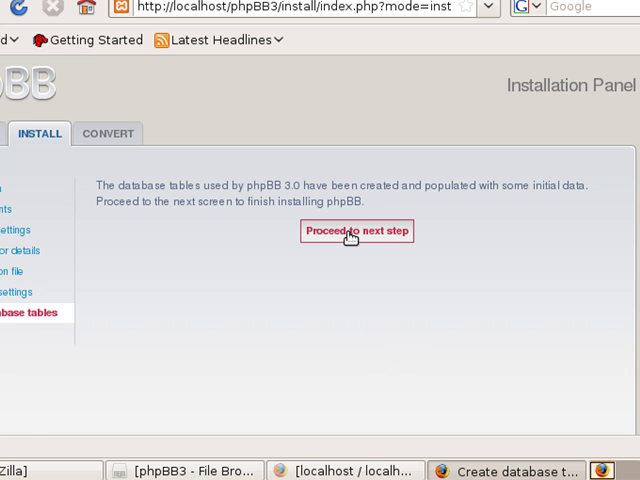
Continue past the database tables page to the phpBB 3.0.4 Congratulations page.
click(357, 231)
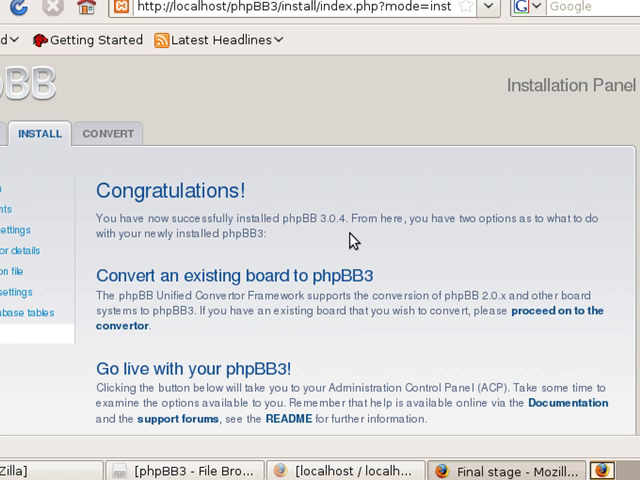
mouse_move(353, 240)
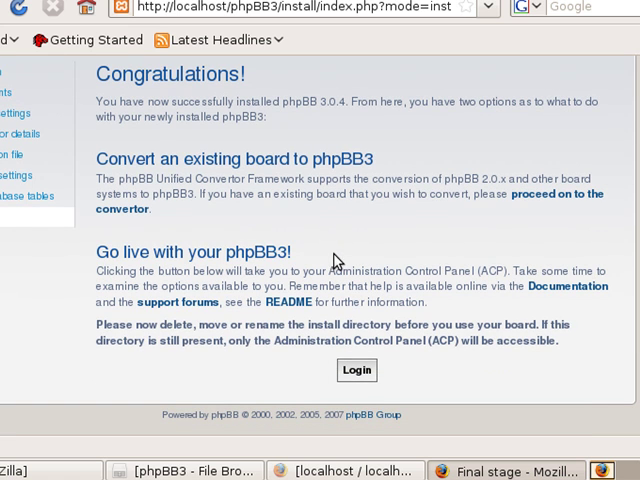
mouse_move(384, 300)
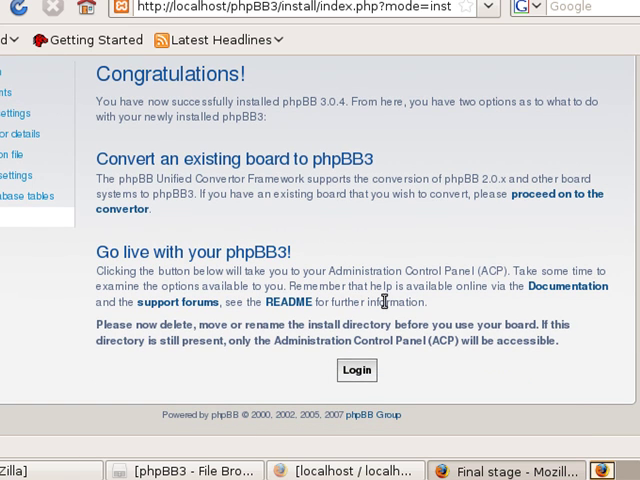
mouse_move(375, 295)
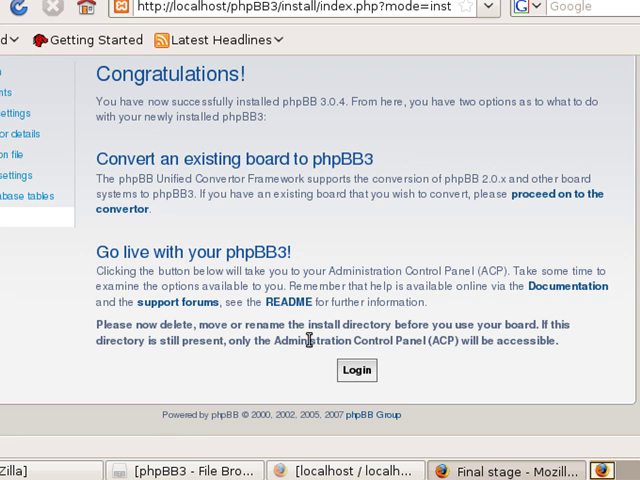
mouse_move(393, 369)
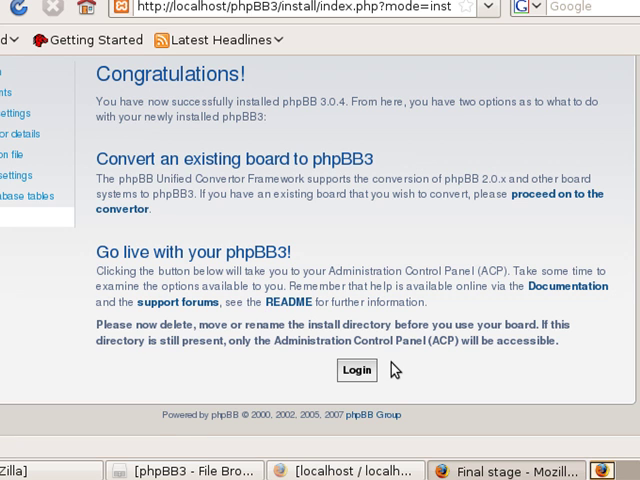
mouse_move(311, 470)
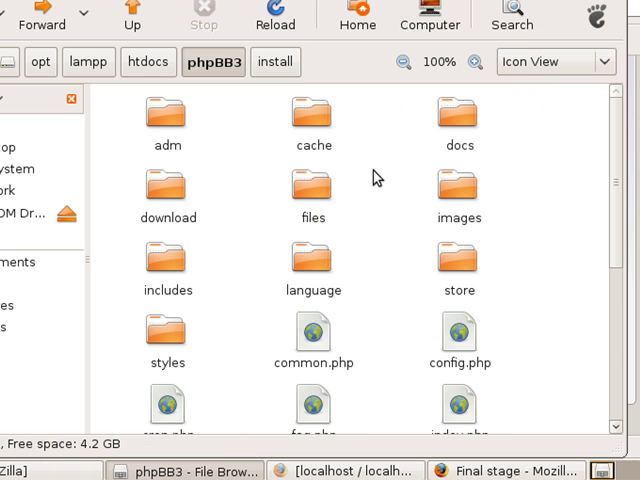
mouse_move(551, 135)
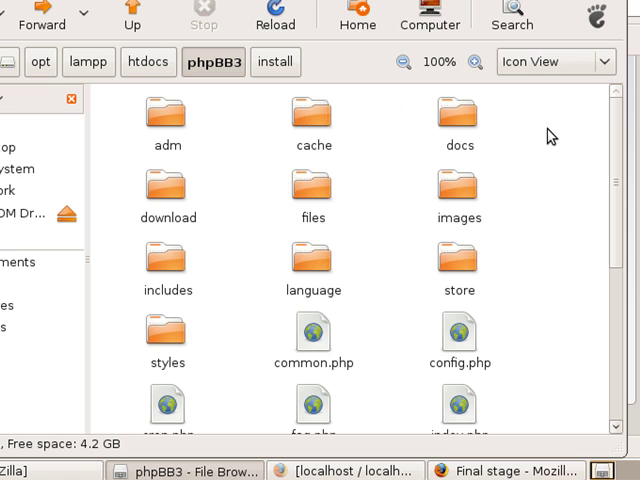
Return from Nautilus to the installer's Congratulations page in Firefox.
click(490, 470)
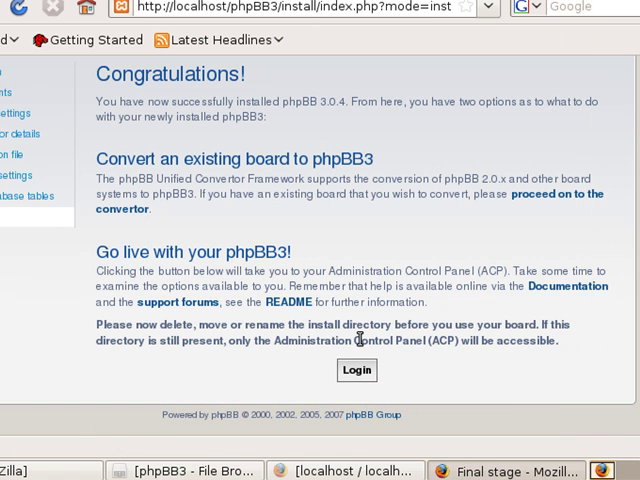
Log in to the ACP and review the world-writable config.php warning.
click(356, 370)
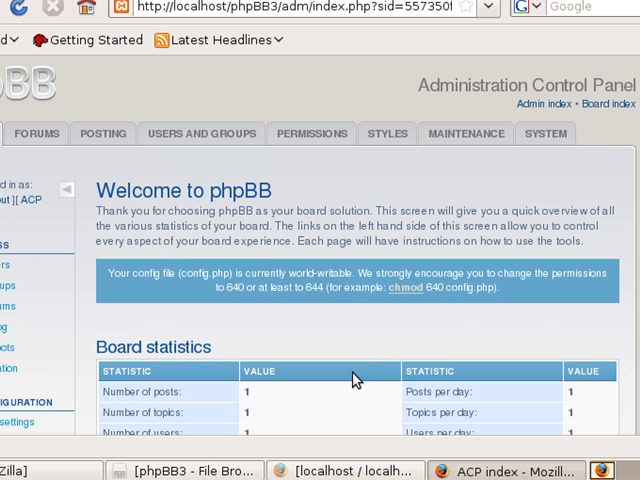
scroll(down, 3)
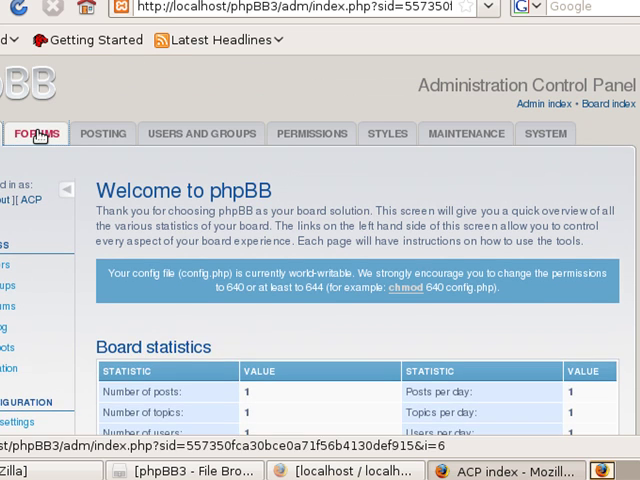
click(102, 133)
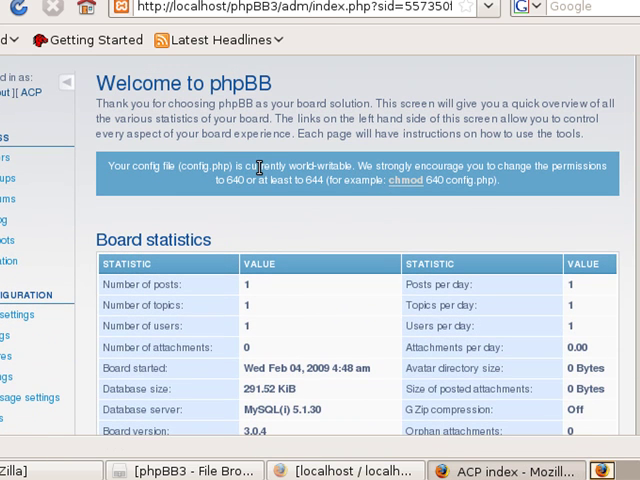
mouse_move(357, 265)
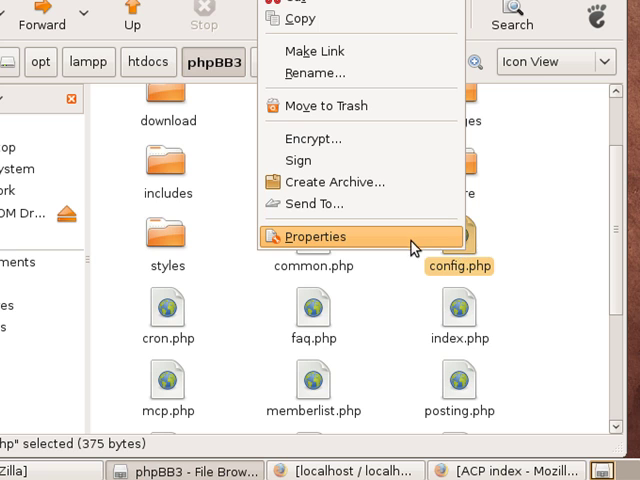
Set config.php's Group and Others permissions to Read-only in its Properties.
click(315, 236)
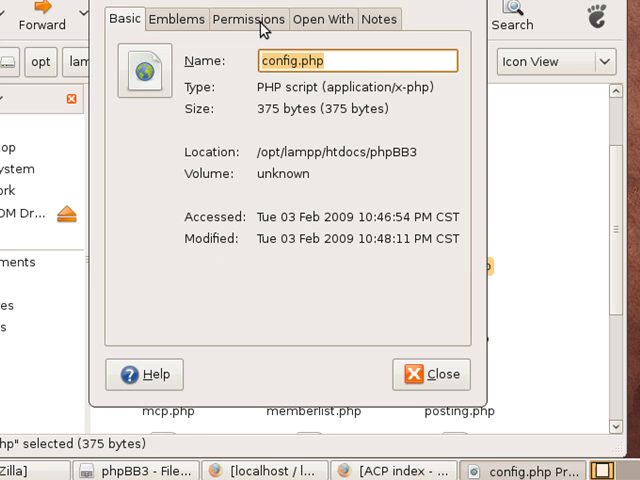
click(248, 18)
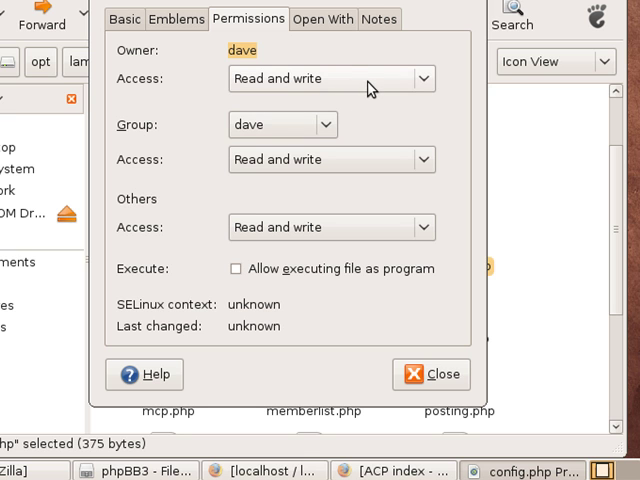
click(331, 159)
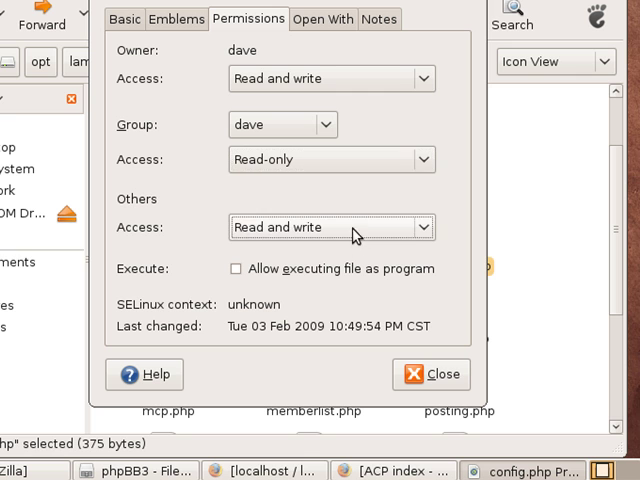
click(331, 227)
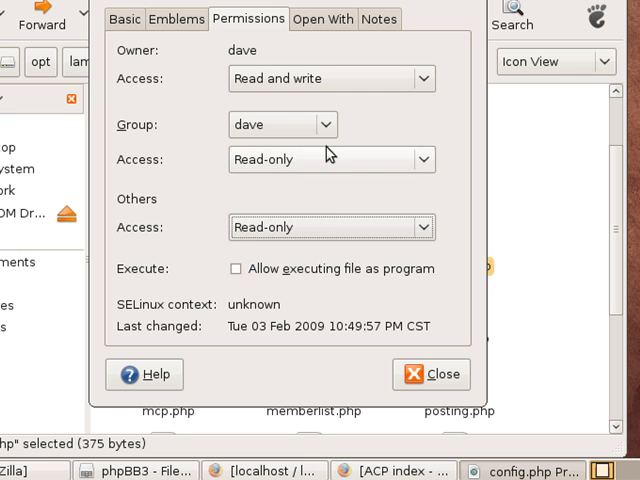
mouse_move(435, 374)
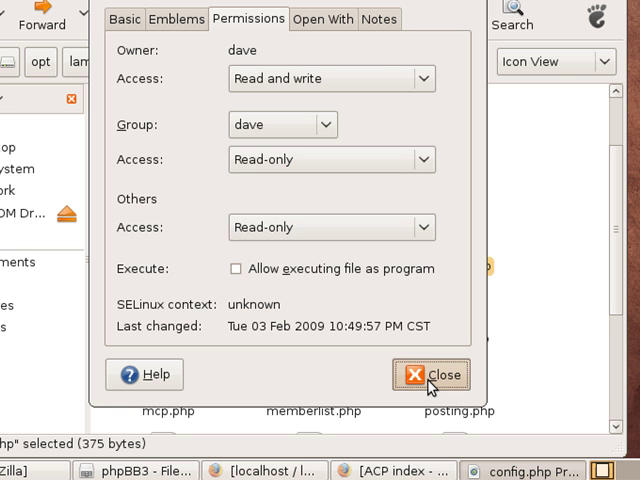
click(430, 373)
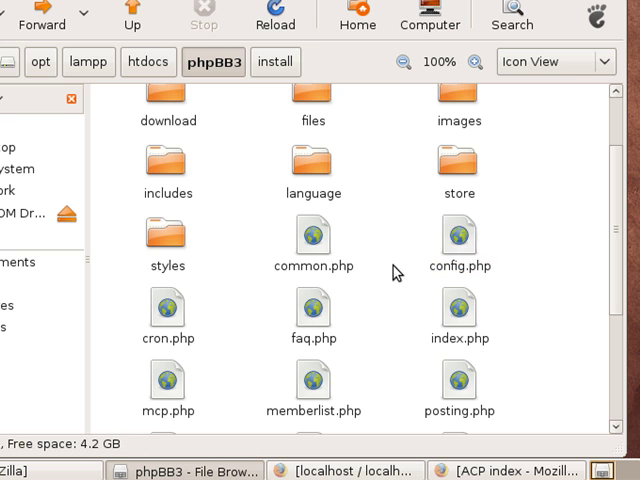
mouse_move(210, 85)
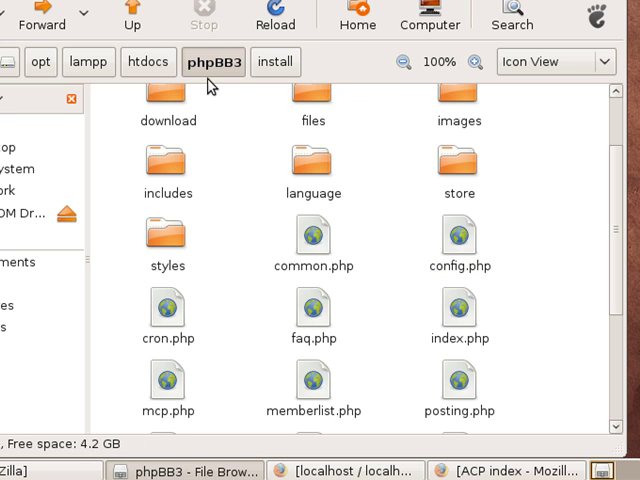
mouse_move(13, 68)
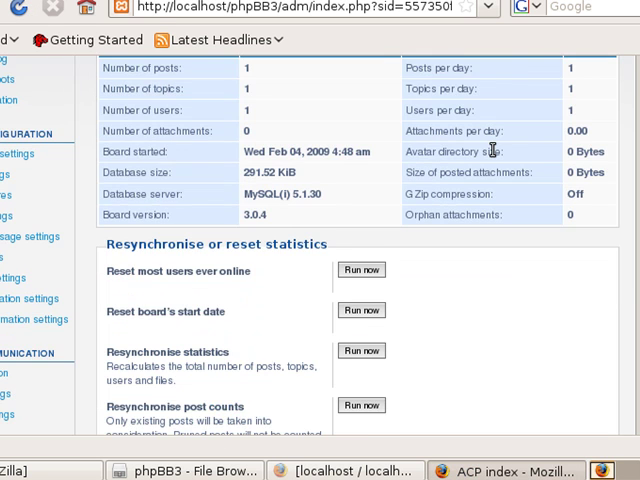
Scroll up the ACP index to confirm the config.php warning is gone.
scroll(up, 3)
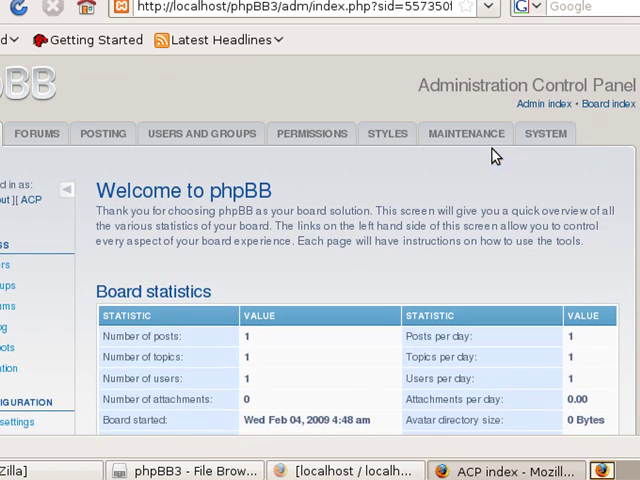